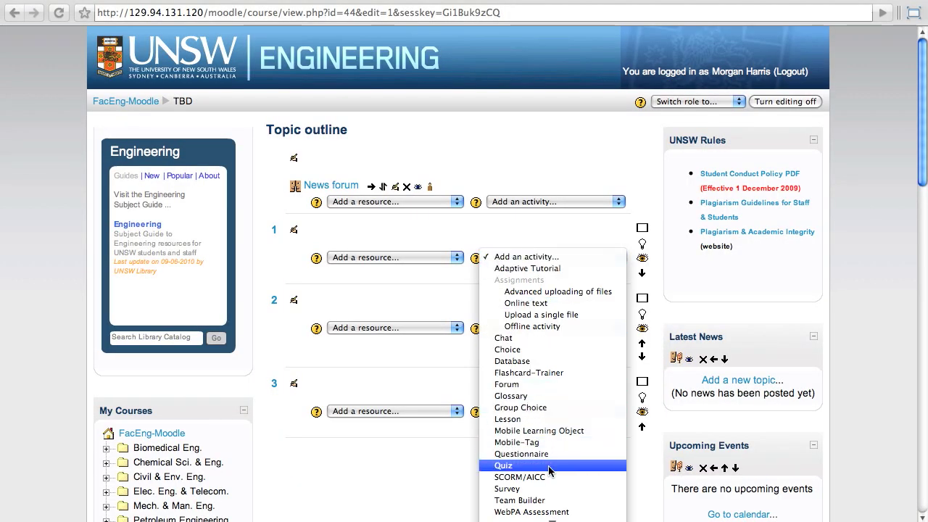
{"action": "mouse_move", "coordinate": [534, 501]}
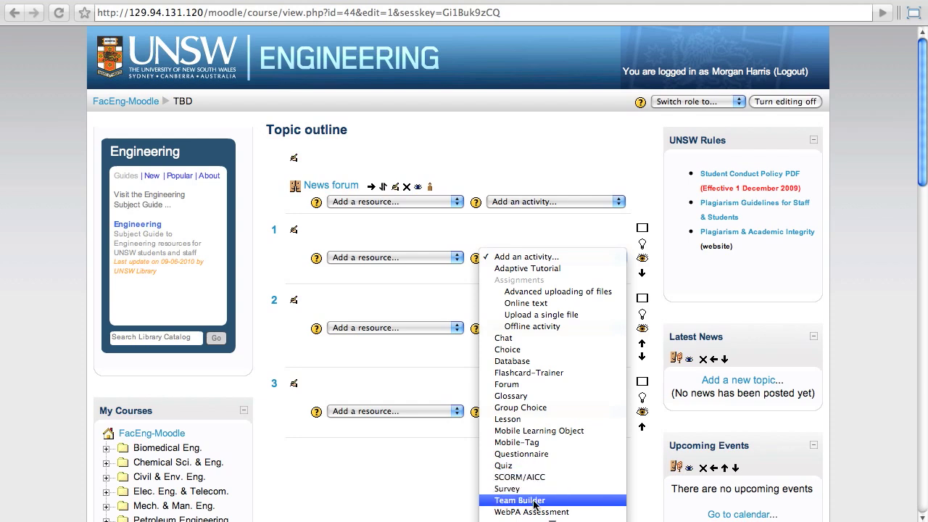
{"action": "mouse_move", "coordinate": [558, 504]}
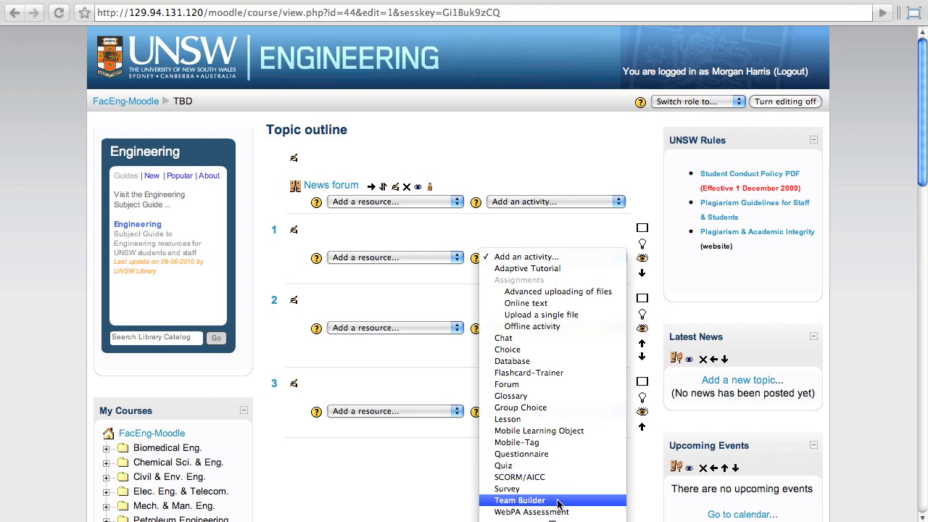
Add a Team Builder activity to topic 1 of the course.
{"action": "left_click", "coordinate": [519, 500]}
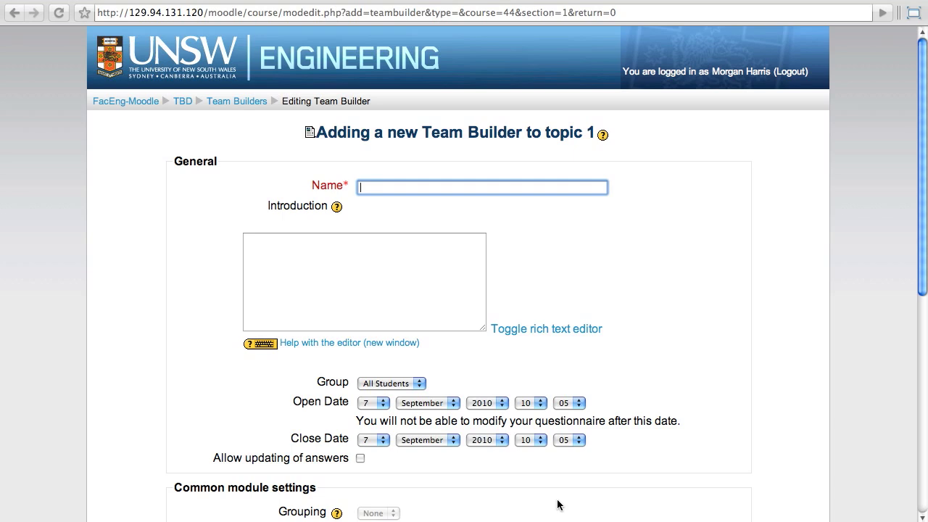
Switch the introduction to the rich text editor and name the activity 'Assignment 1 Questionnaire'.
{"action": "left_click", "coordinate": [545, 328]}
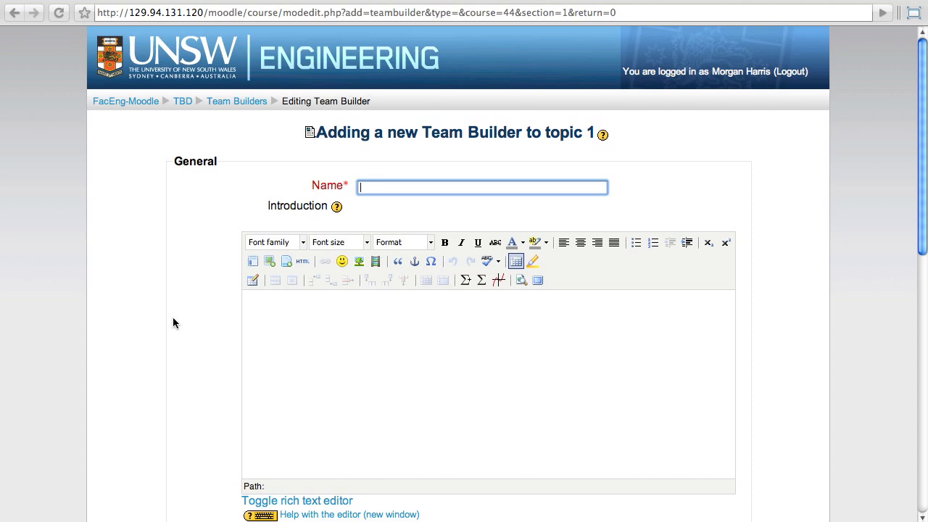
{"action": "type", "text": "Assignme"}
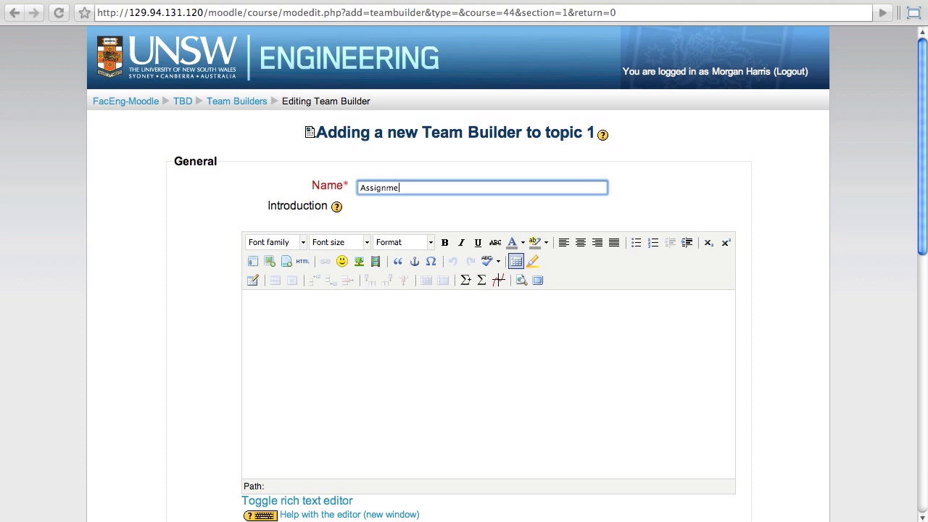
{"action": "type", "text": "nt 1"}
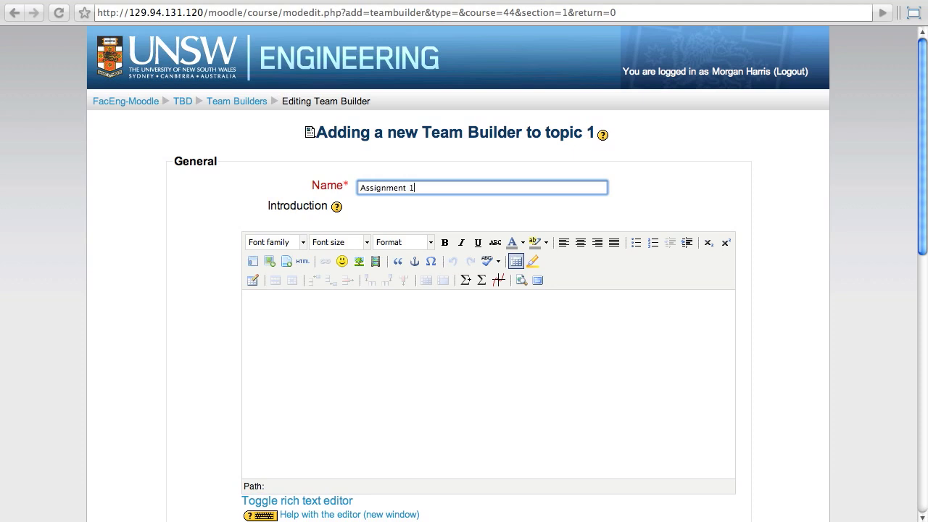
{"action": "type", "text": "Questionnair"}
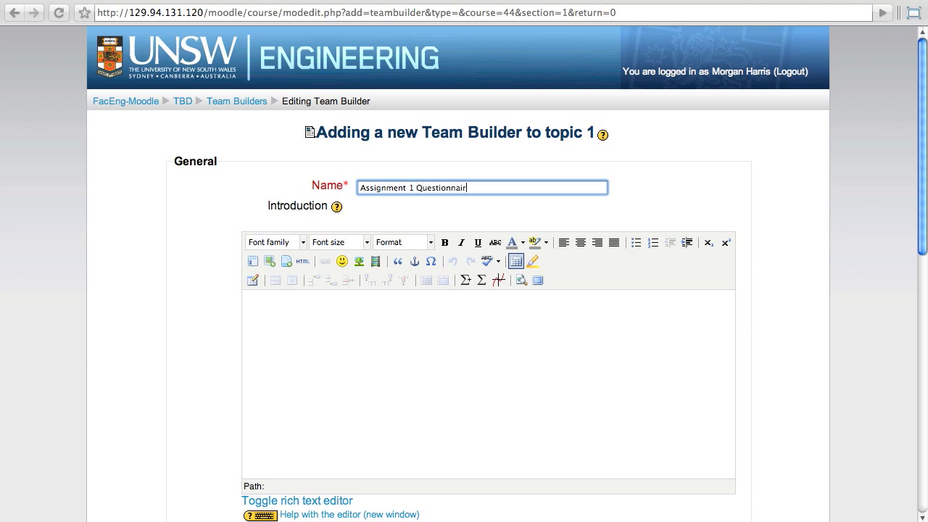
{"action": "type", "text": "e"}
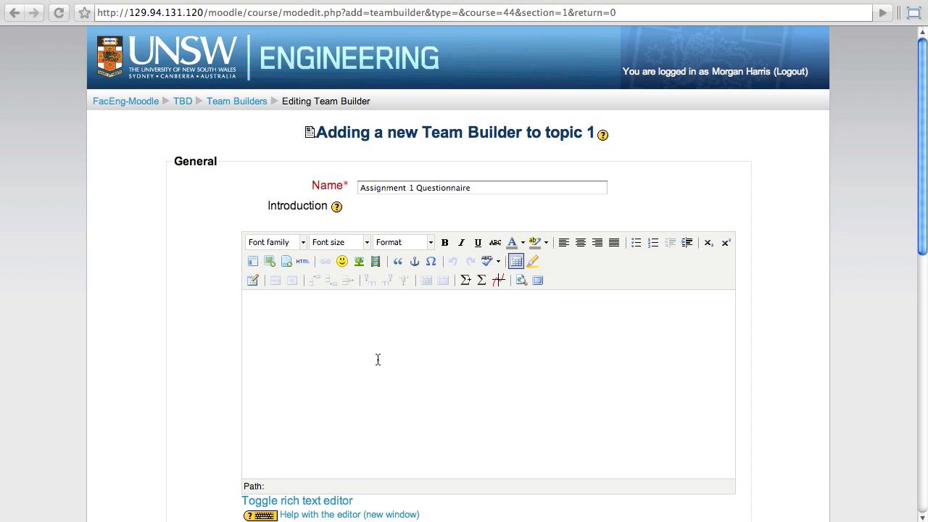
Write the introduction 'This questionnaire will be used to build the teams for Assignment 1'.
{"action": "type", "text": "This questio"}
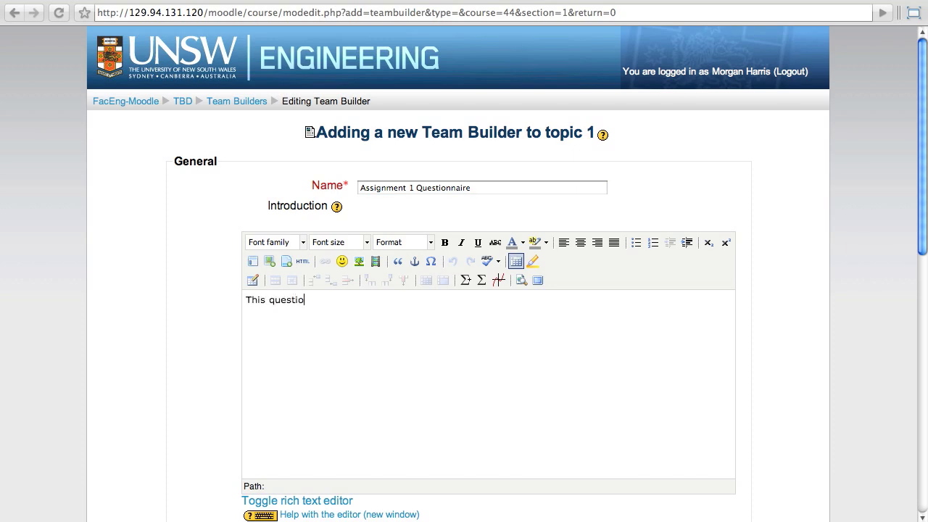
{"action": "type", "text": "nnaire"}
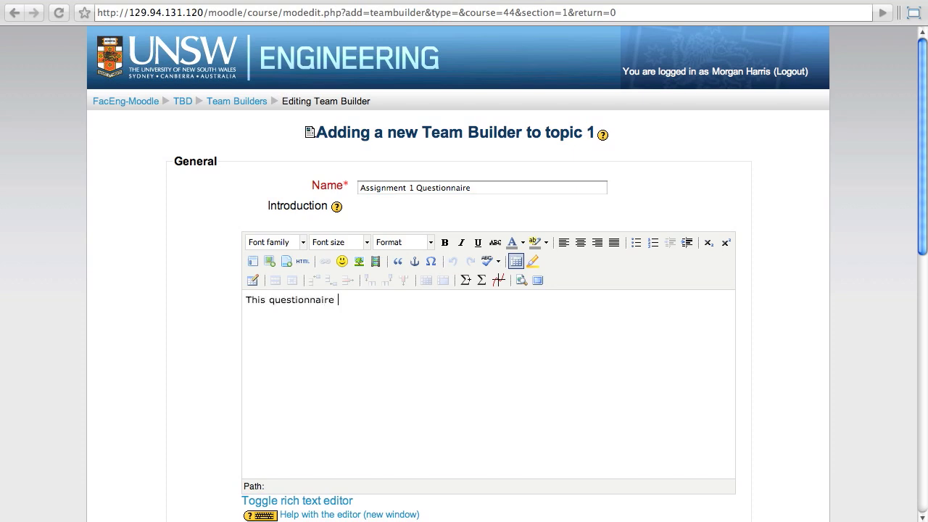
{"action": "type", "text": "will"}
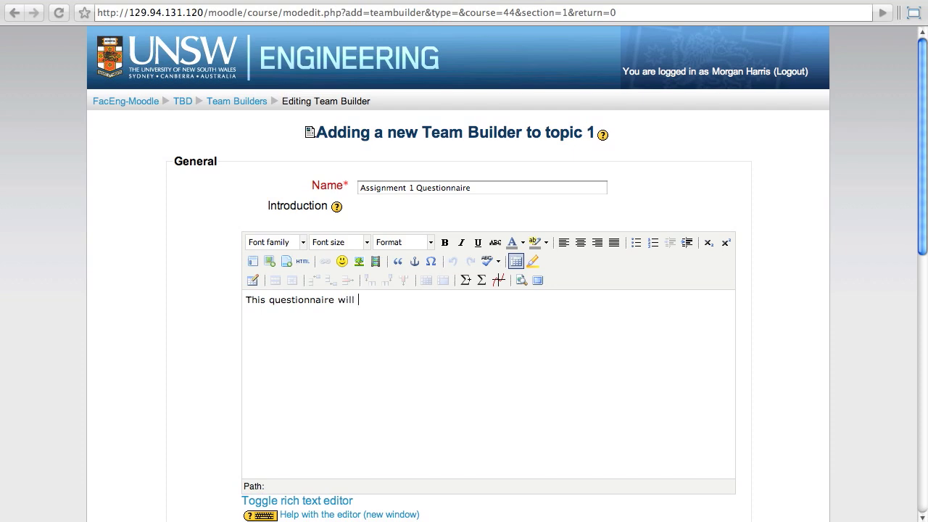
{"action": "type", "text": "be used to"}
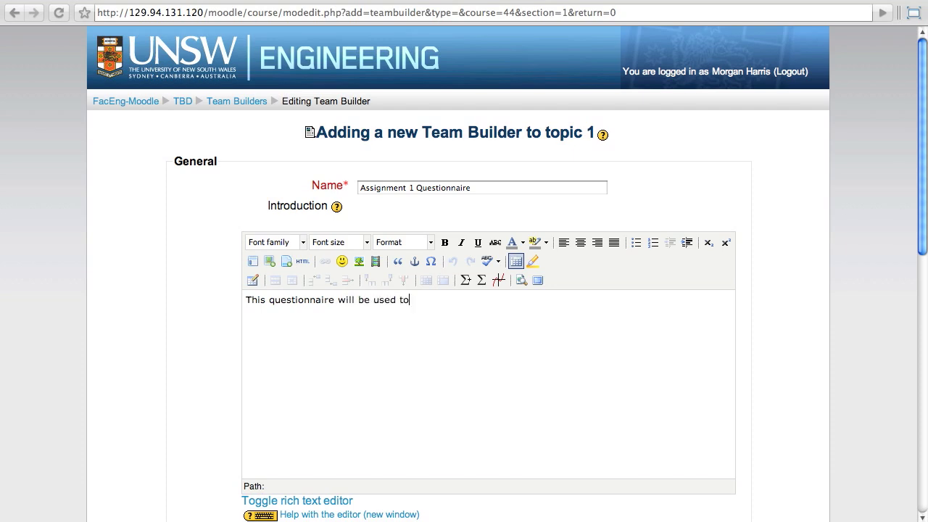
{"action": "type", "text": "build the te"}
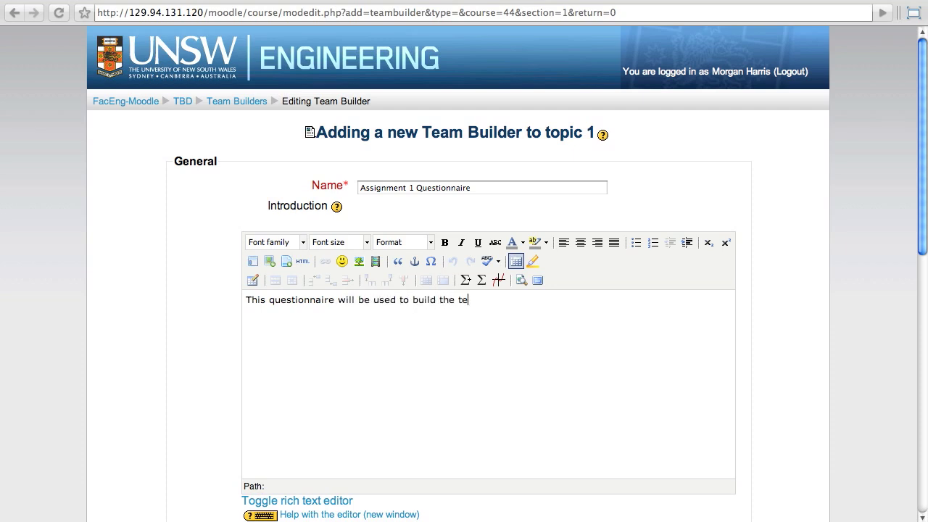
{"action": "type", "text": "ams for Assign"}
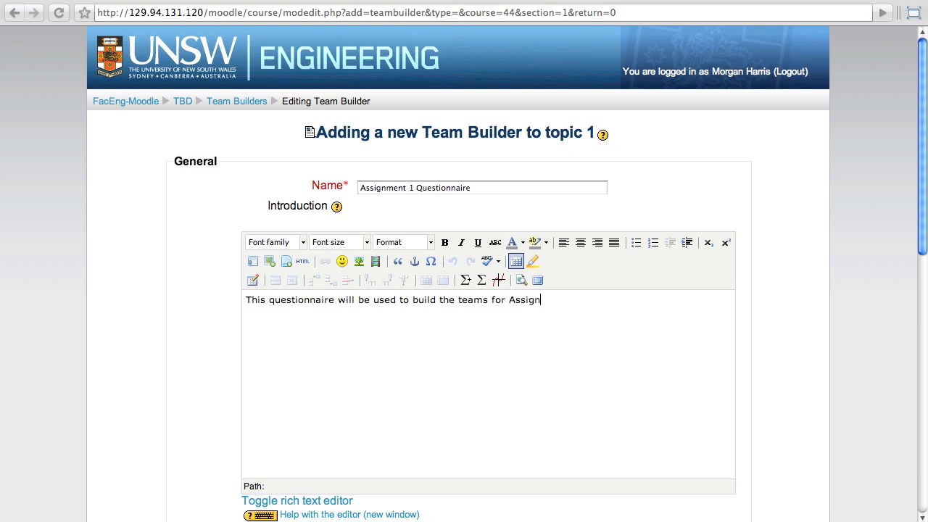
{"action": "type", "text": "ment 1"}
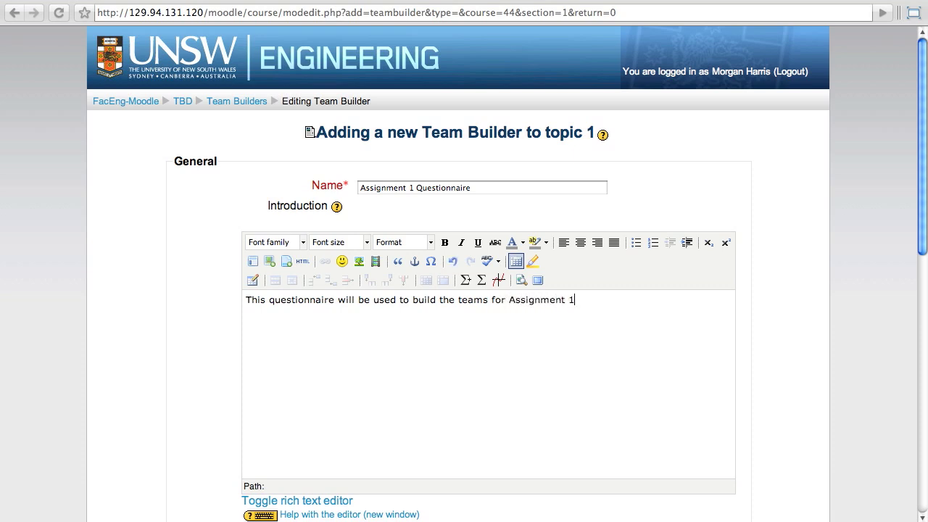
{"action": "scroll", "scroll_direction": "down", "scroll_amount": 3}
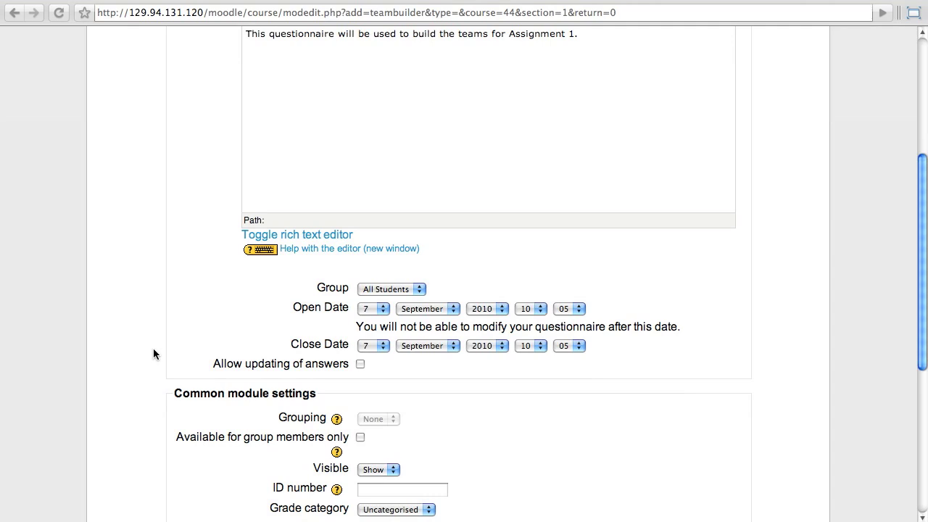
{"action": "scroll", "scroll_direction": "down", "scroll_amount": 3}
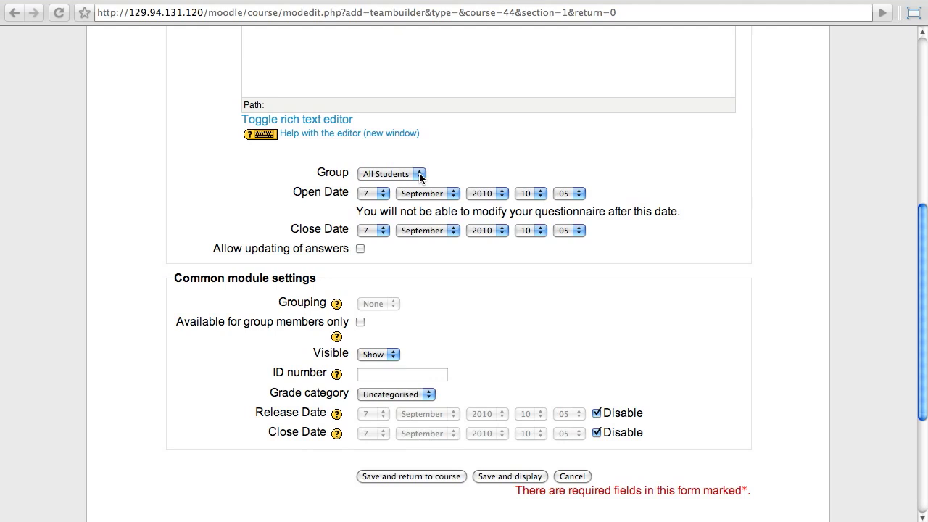
{"action": "left_click", "coordinate": [392, 173]}
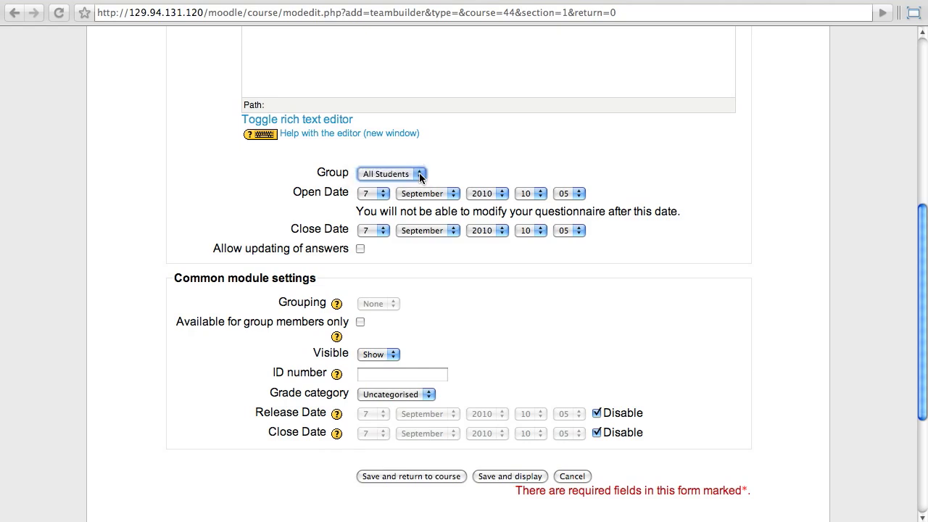
{"action": "mouse_move", "coordinate": [470, 179]}
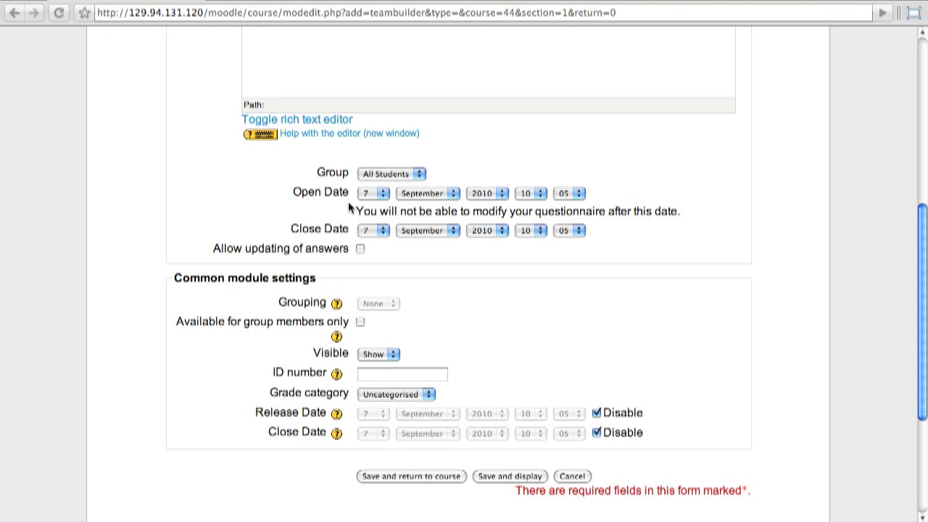
Set opening to the 8th at 09:00, closing to the 8th at 17:00, and allow updating of answers.
{"action": "left_click", "coordinate": [371, 193]}
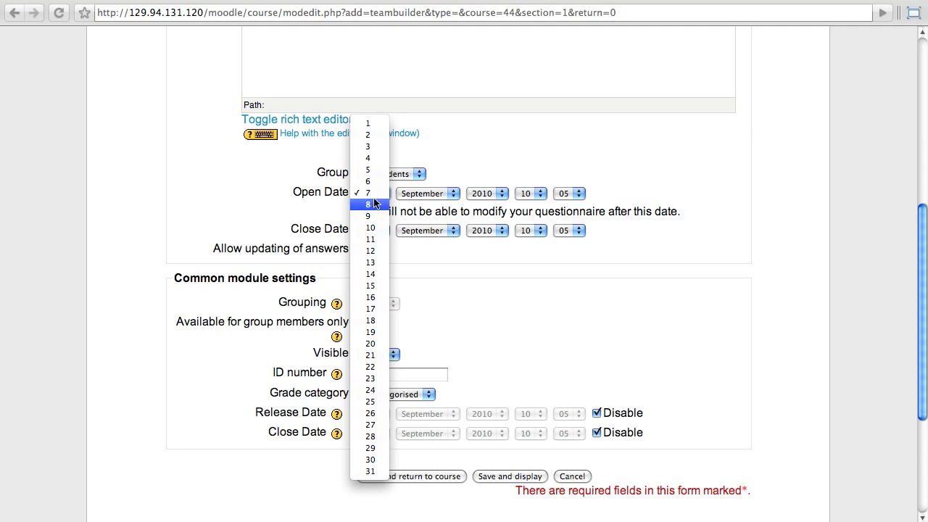
{"action": "left_click", "coordinate": [369, 204]}
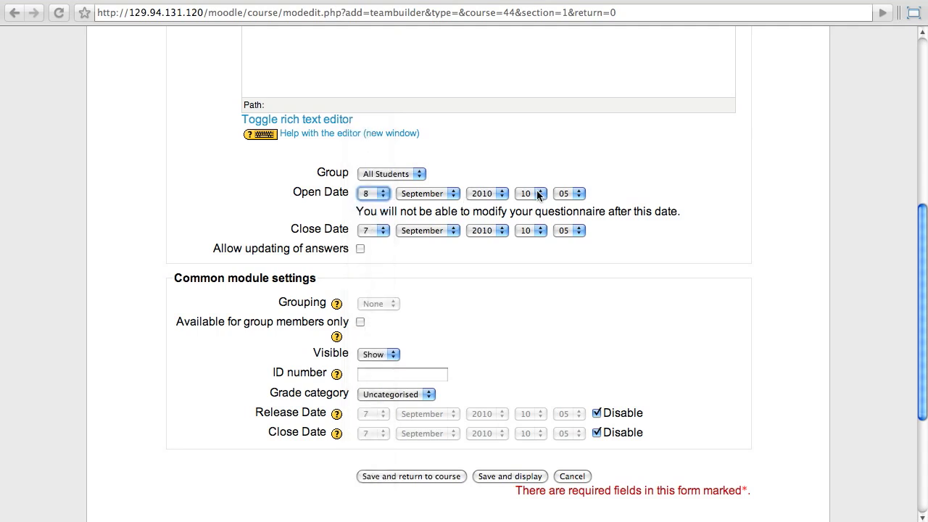
{"action": "left_click", "coordinate": [540, 196]}
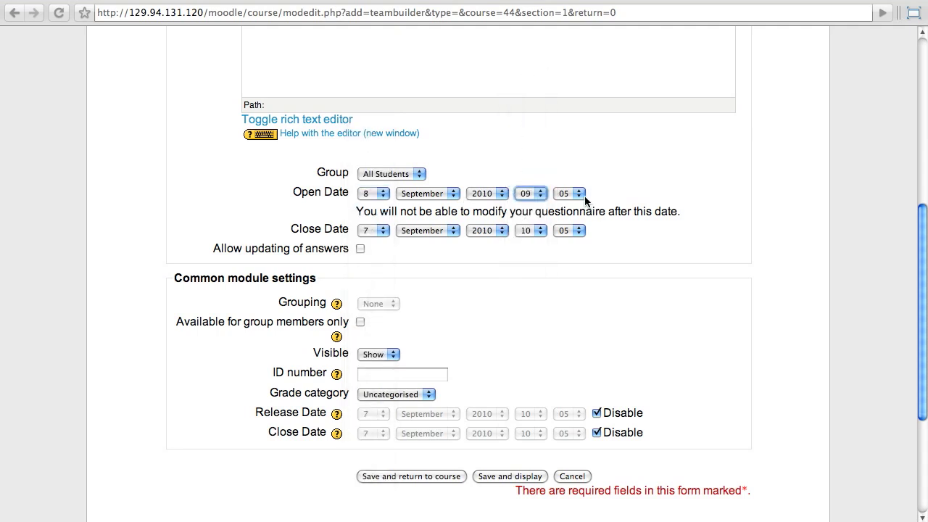
{"action": "left_click", "coordinate": [578, 194]}
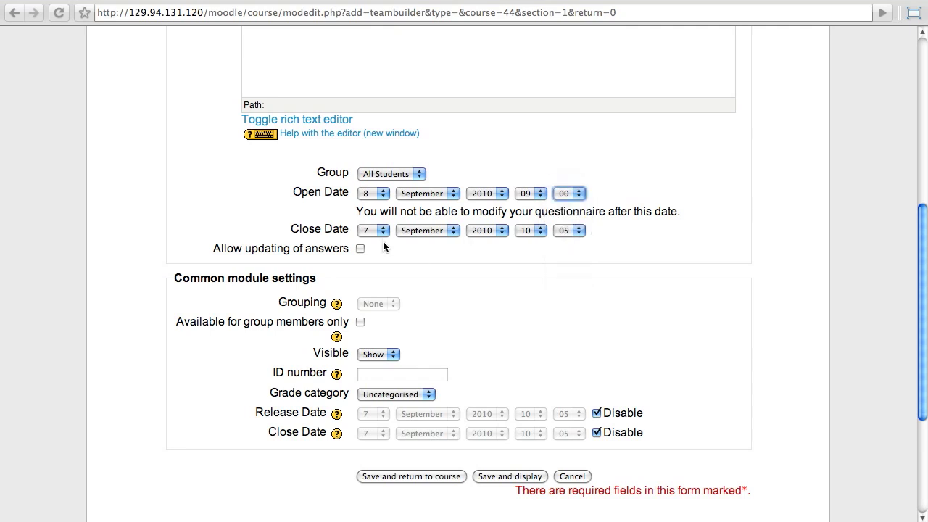
{"action": "left_click", "coordinate": [372, 230]}
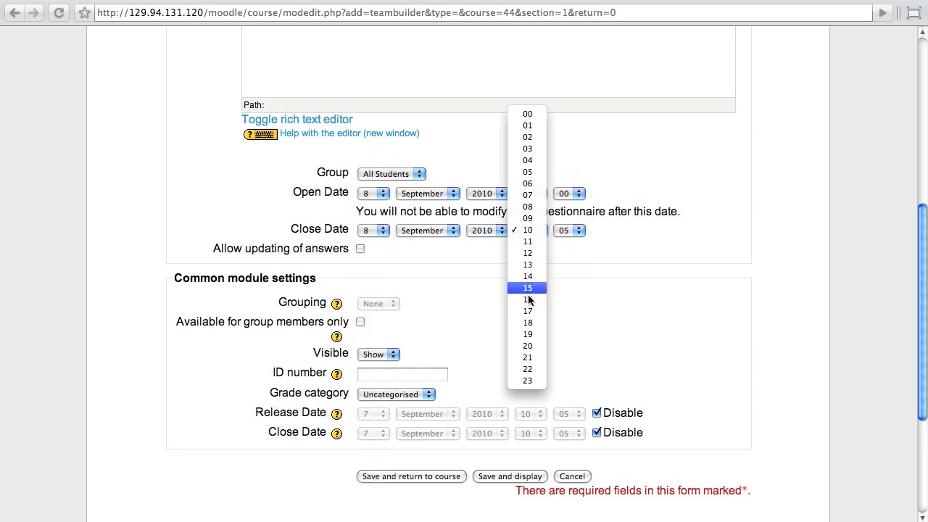
{"action": "left_click", "coordinate": [527, 299]}
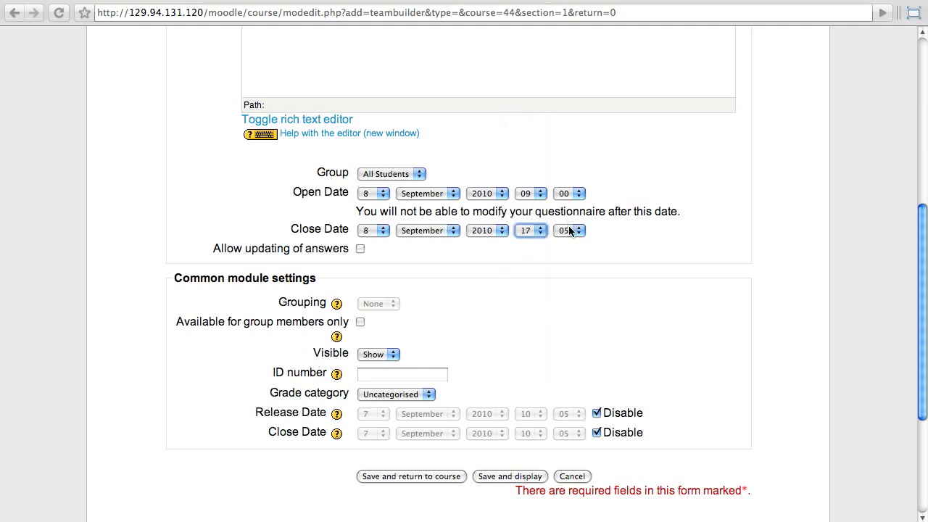
{"action": "left_click", "coordinate": [566, 230]}
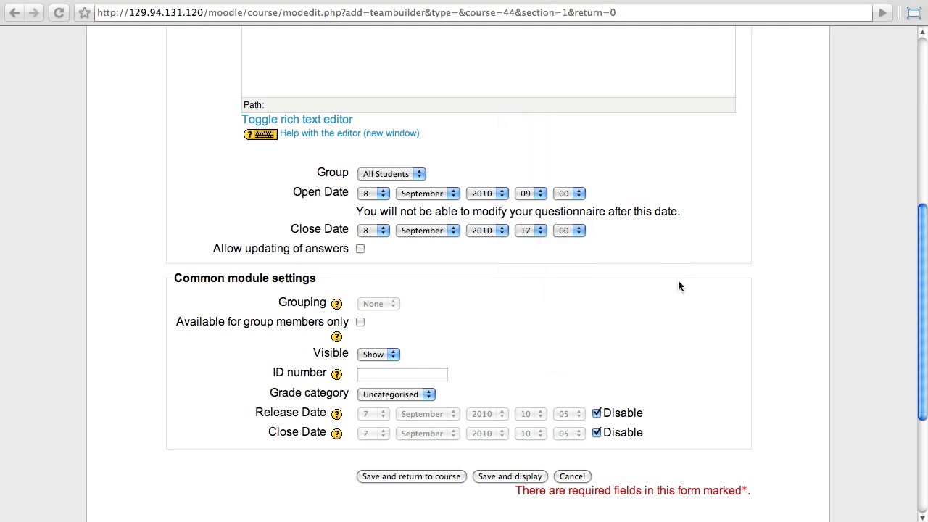
{"action": "mouse_move", "coordinate": [586, 286]}
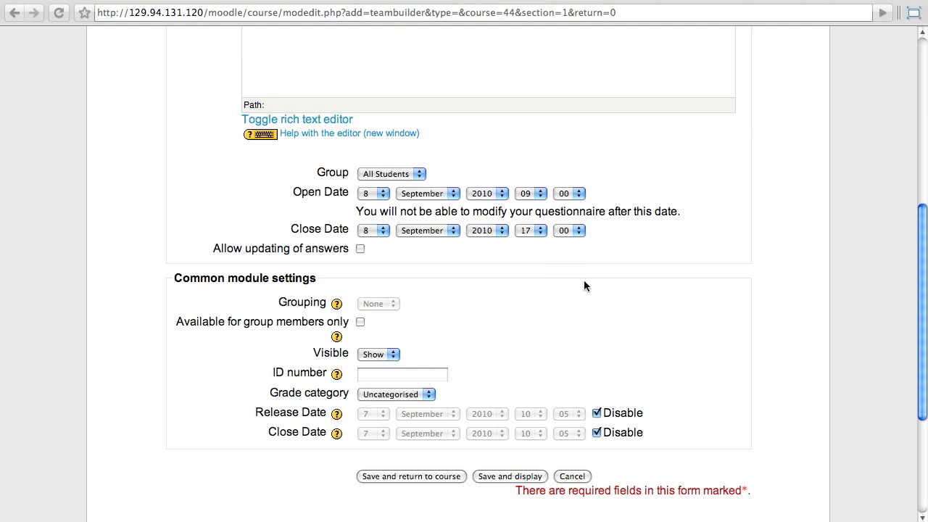
{"action": "mouse_move", "coordinate": [377, 255]}
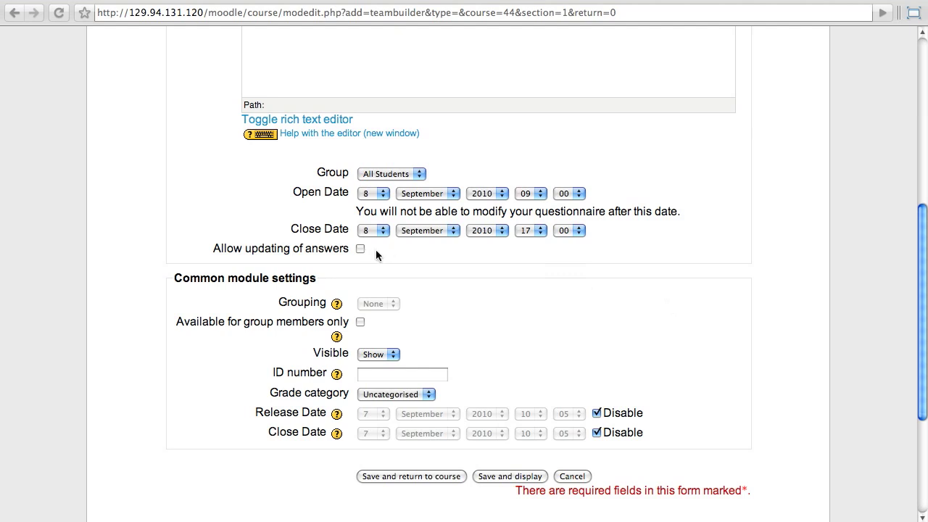
{"action": "left_click", "coordinate": [359, 249]}
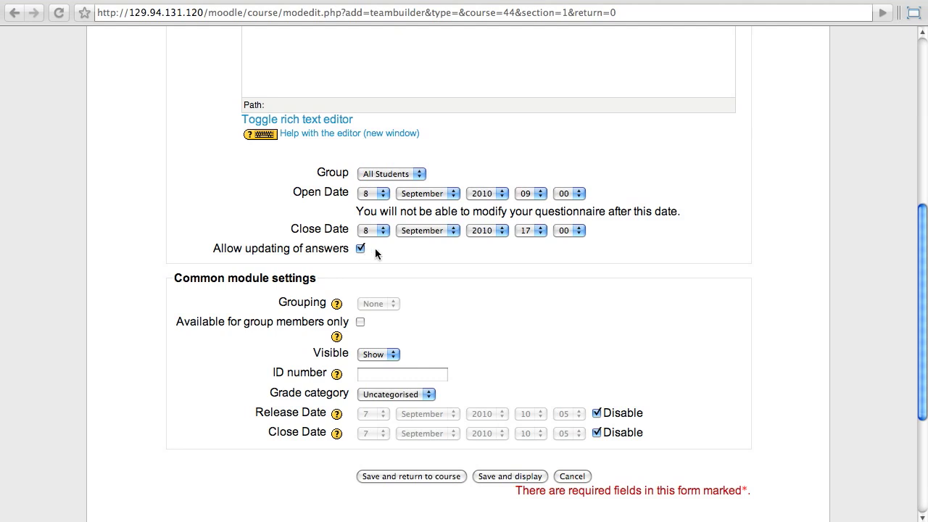
{"action": "mouse_move", "coordinate": [371, 250]}
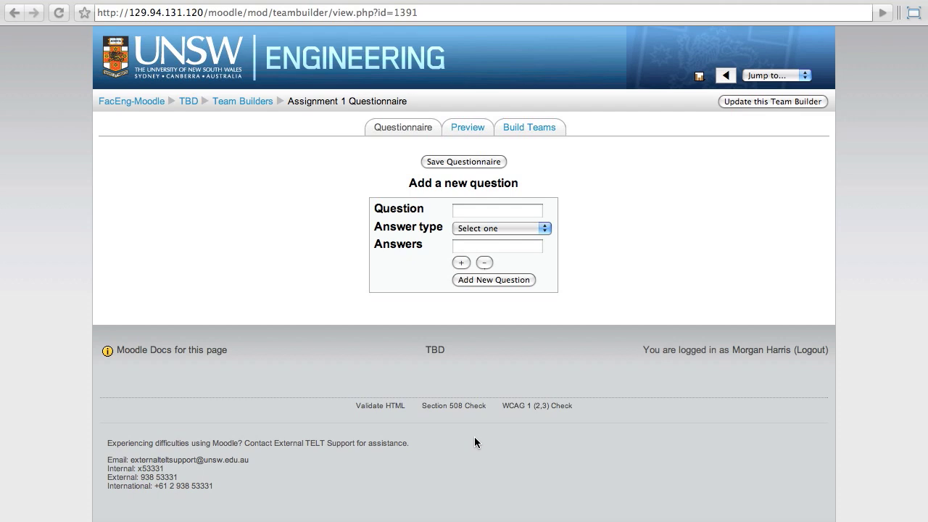
{"action": "mouse_move", "coordinate": [471, 180]}
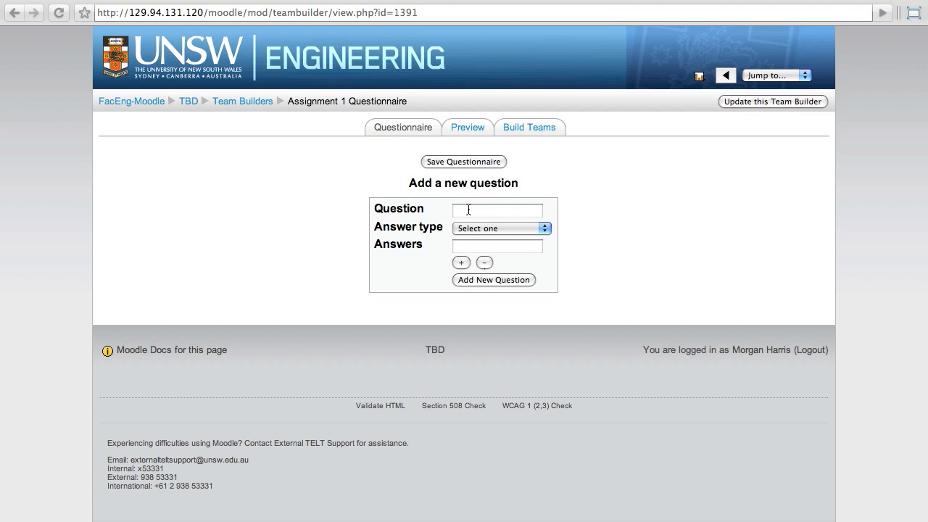
{"action": "mouse_move", "coordinate": [477, 216]}
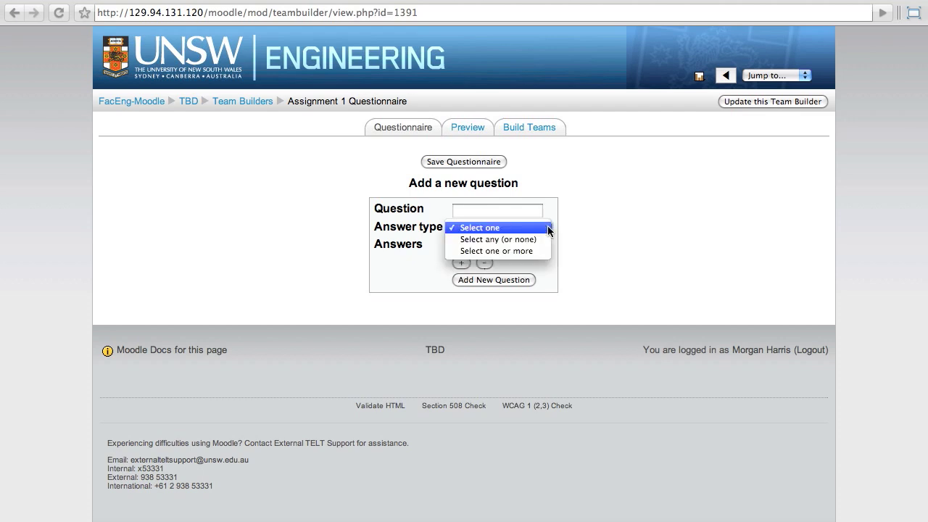
{"action": "mouse_move", "coordinate": [496, 249]}
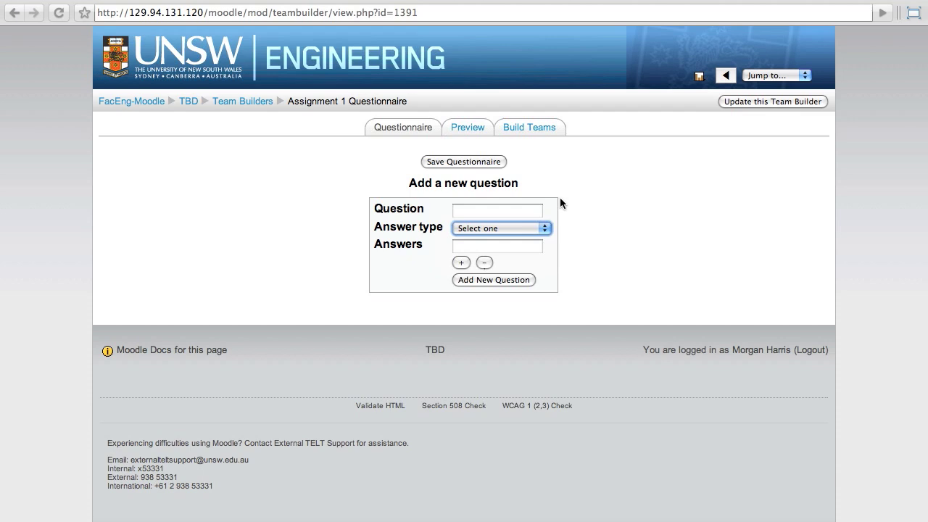
Save the Team Builder settings and reach the empty Add a new question form.
{"action": "left_click", "coordinate": [500, 228]}
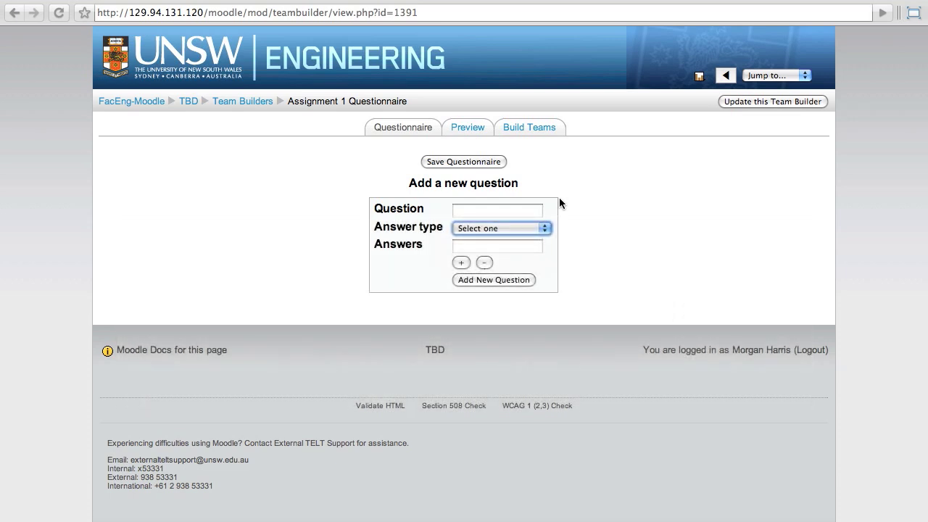
Add a select-one question 'How well do you know Sydney?' with answers Very well, Fairly well, Not at all.
{"action": "left_click", "coordinate": [497, 210]}
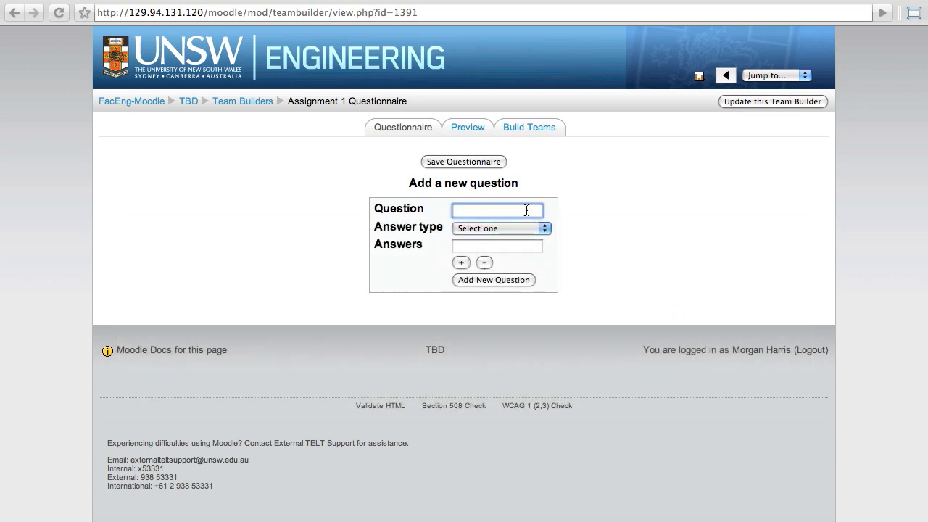
{"action": "type", "text": "H"}
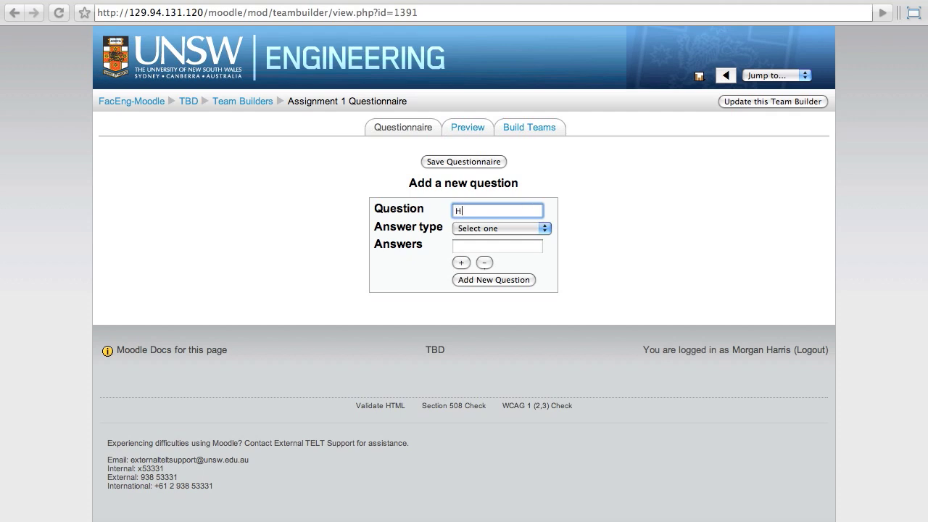
{"action": "type", "text": "ow well do you"}
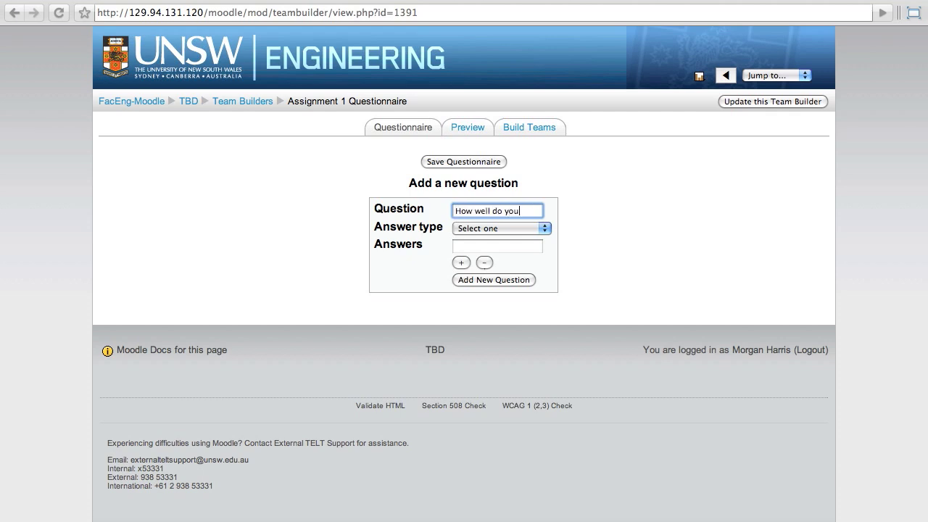
{"action": "type", "text": "do you know Sydney?"}
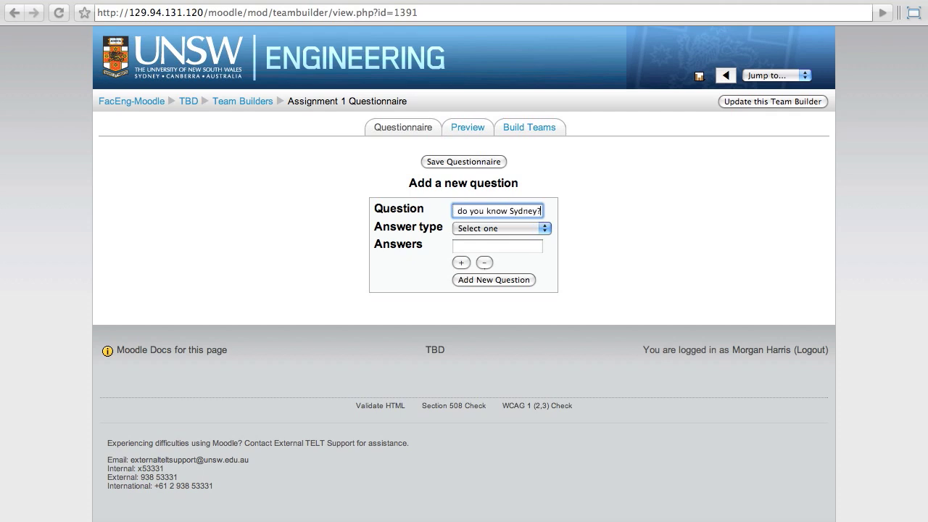
{"action": "left_click", "coordinate": [500, 228]}
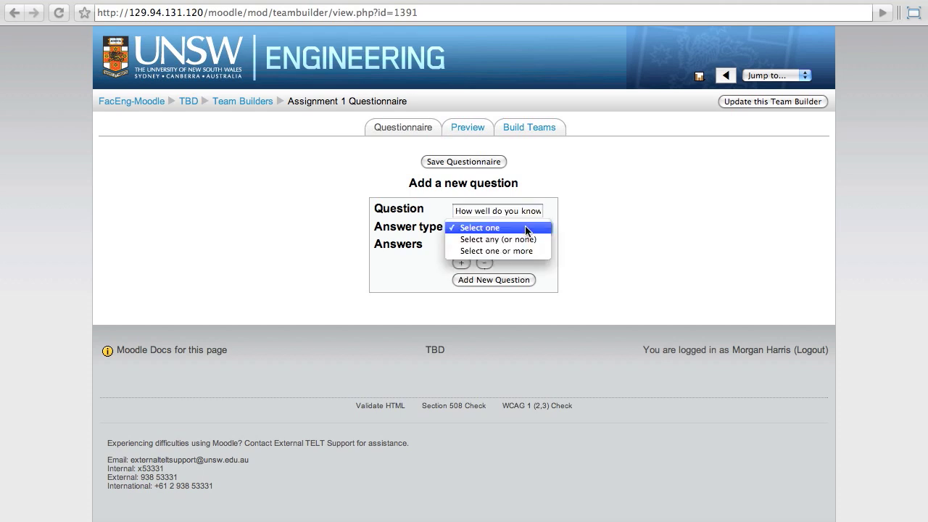
{"action": "left_click", "coordinate": [484, 226]}
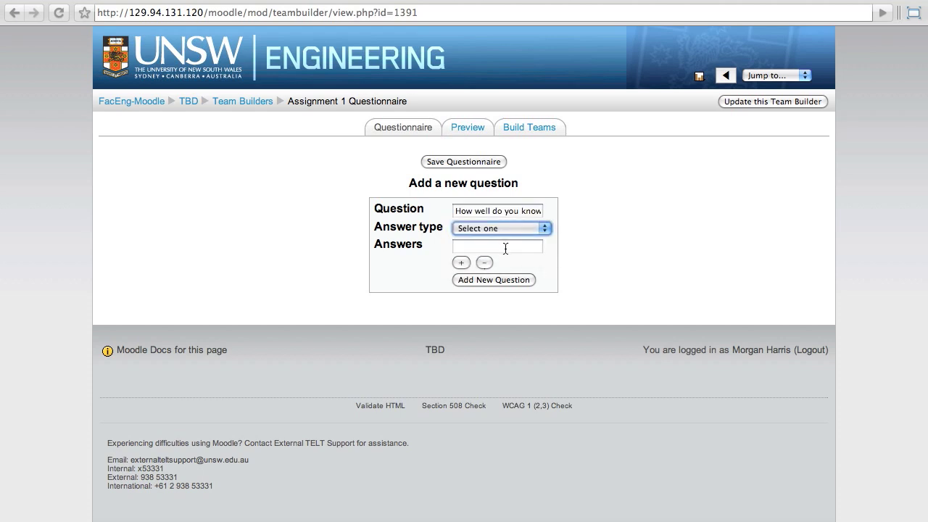
{"action": "type", "text": "Very well"}
{"action": "type", "text": "Fair"}
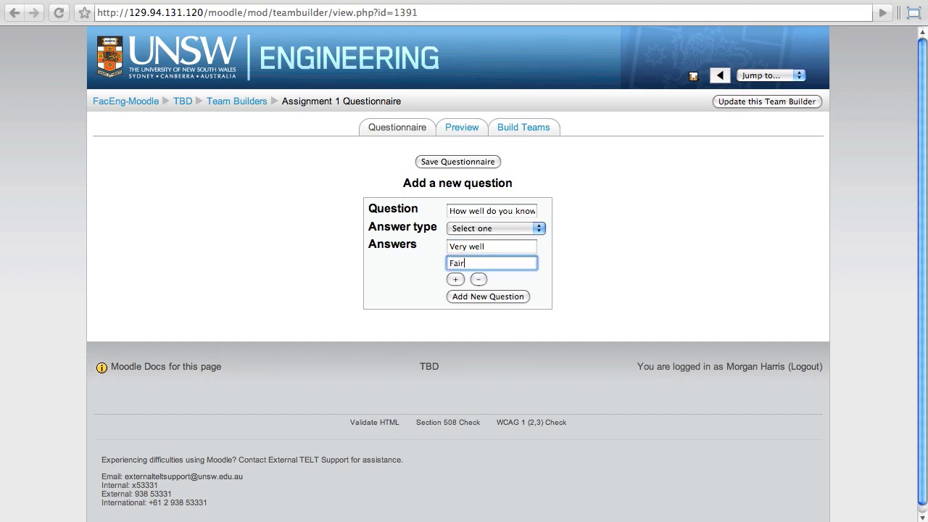
{"action": "type", "text": "ly well"}
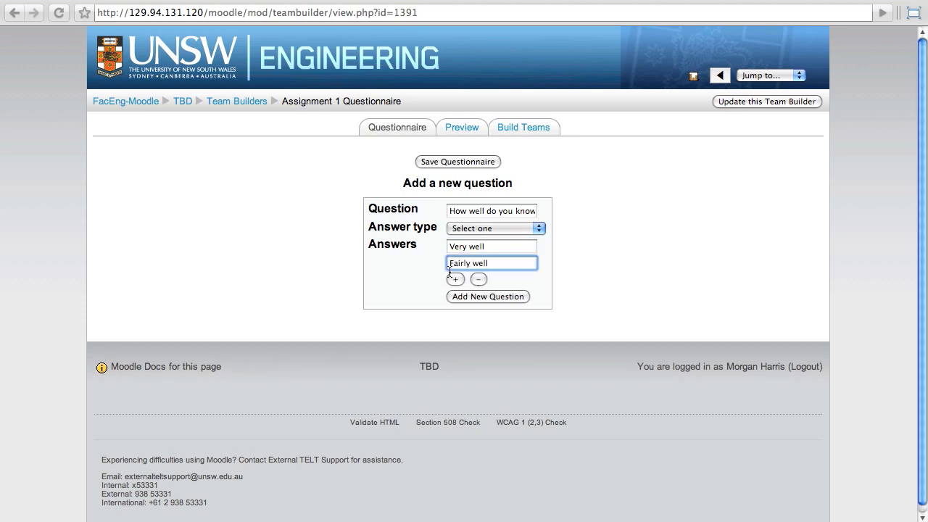
{"action": "left_click", "coordinate": [455, 279]}
{"action": "type", "text": "Not well at"}
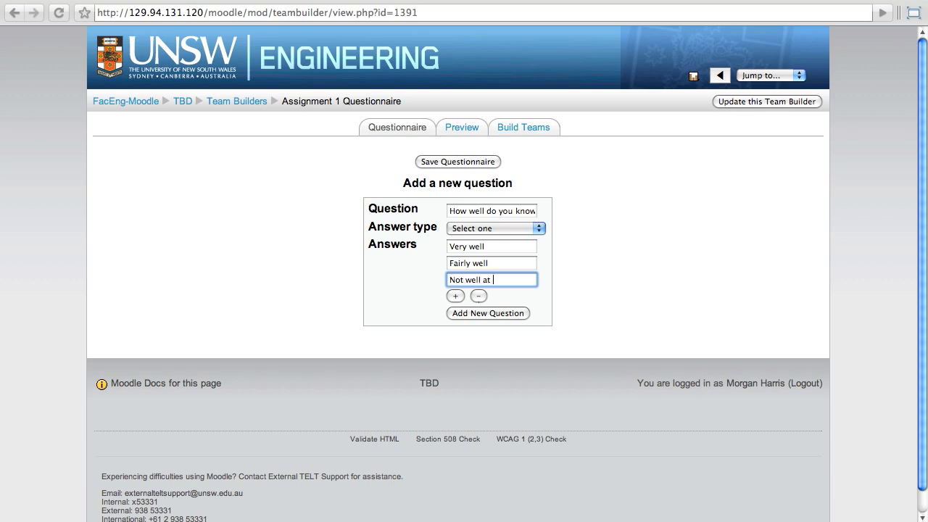
{"action": "type", "text": "all"}
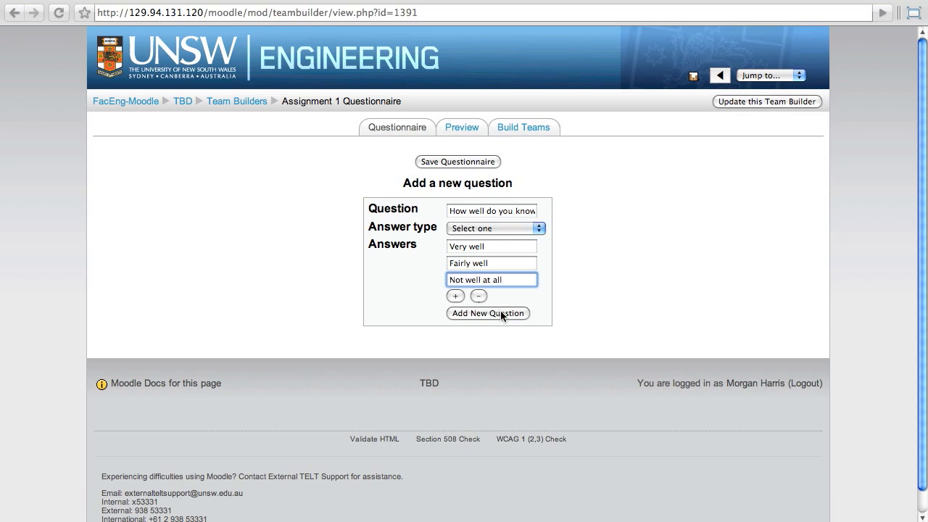
{"action": "left_click", "coordinate": [487, 313]}
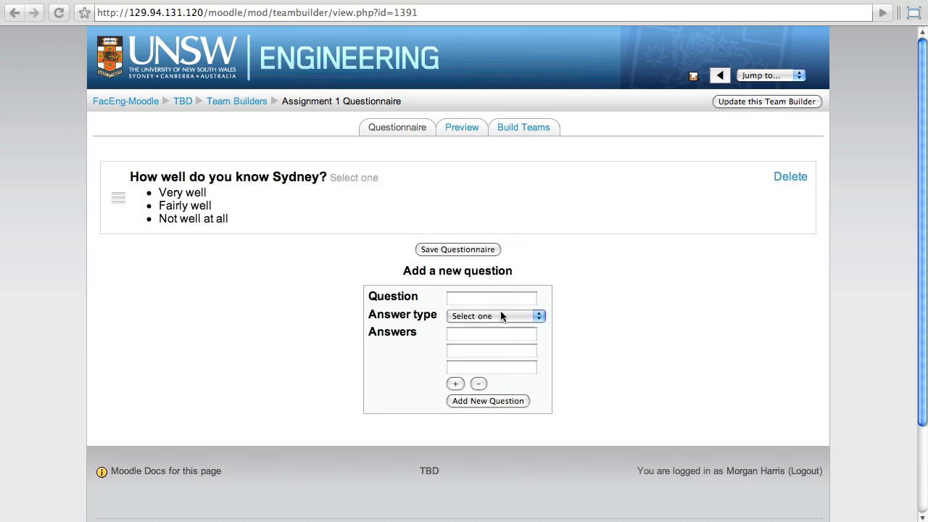
Add a select-any Sydney suburbs question with answers including Epping, Bankstown and Dulwich Hill.
{"action": "type", "text": "Do"}
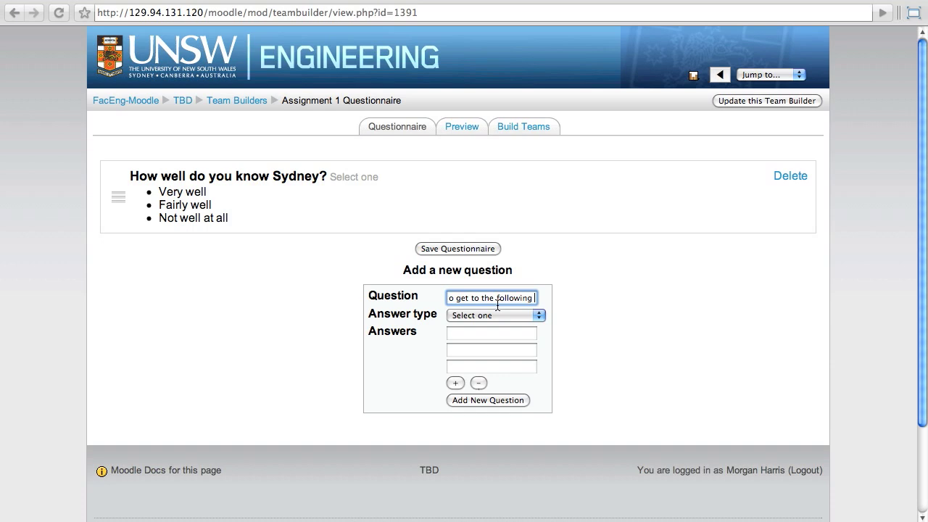
{"action": "type", "text": "Sydney subur"}
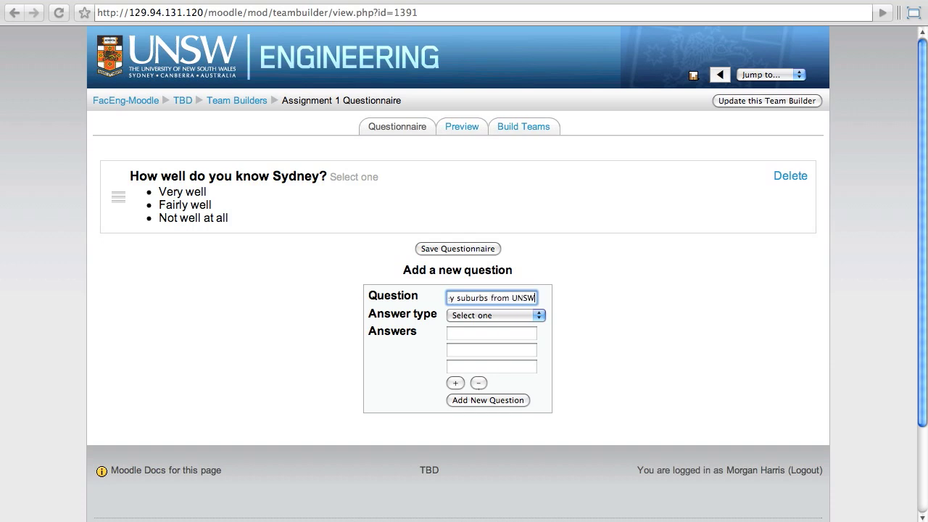
{"action": "type", "text": "?"}
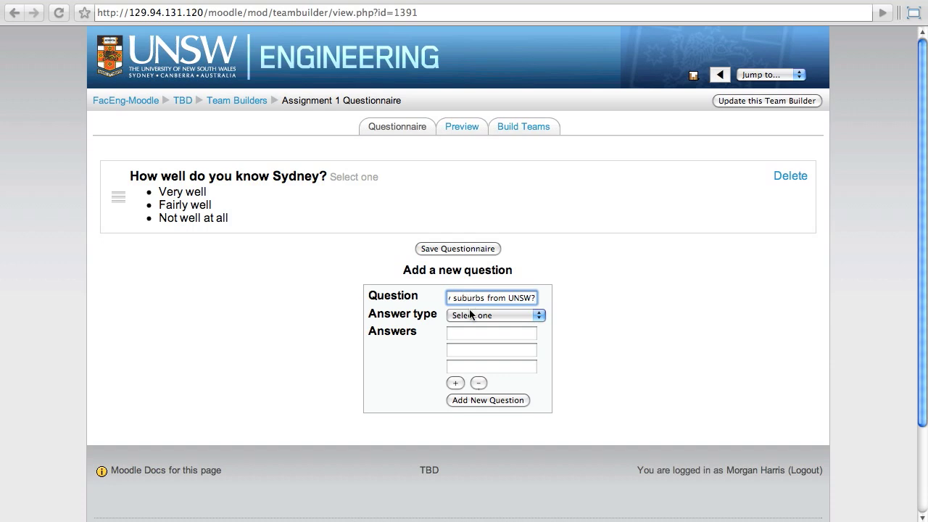
{"action": "left_click", "coordinate": [496, 314]}
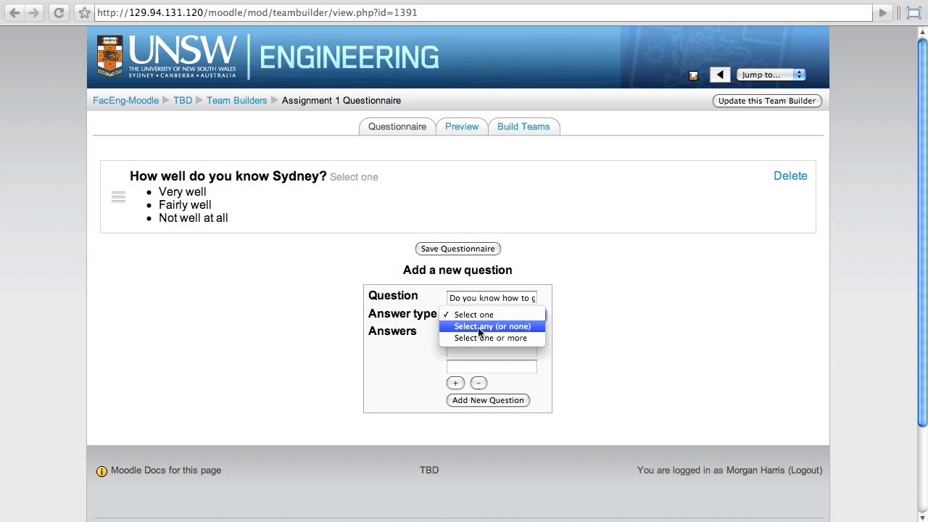
{"action": "left_click", "coordinate": [493, 324]}
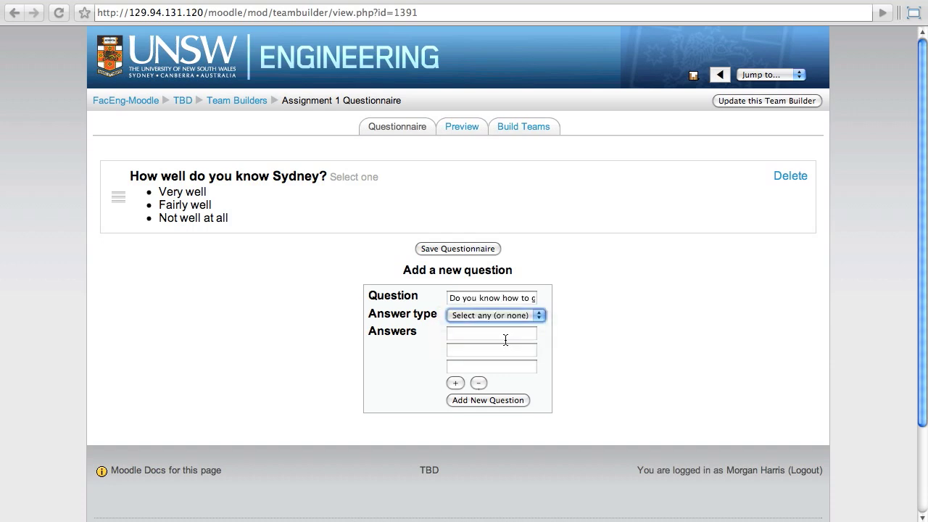
{"action": "type", "text": "Epping"}
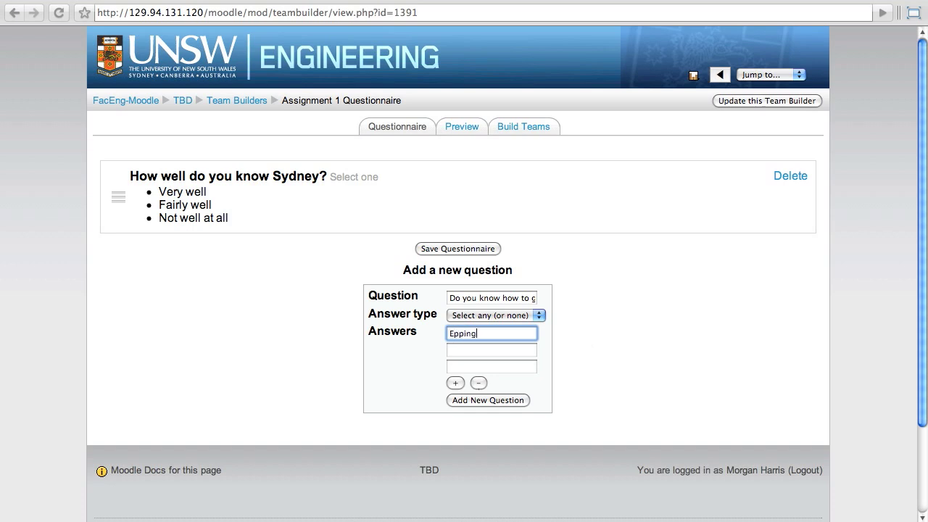
{"action": "left_click", "coordinate": [490, 349]}
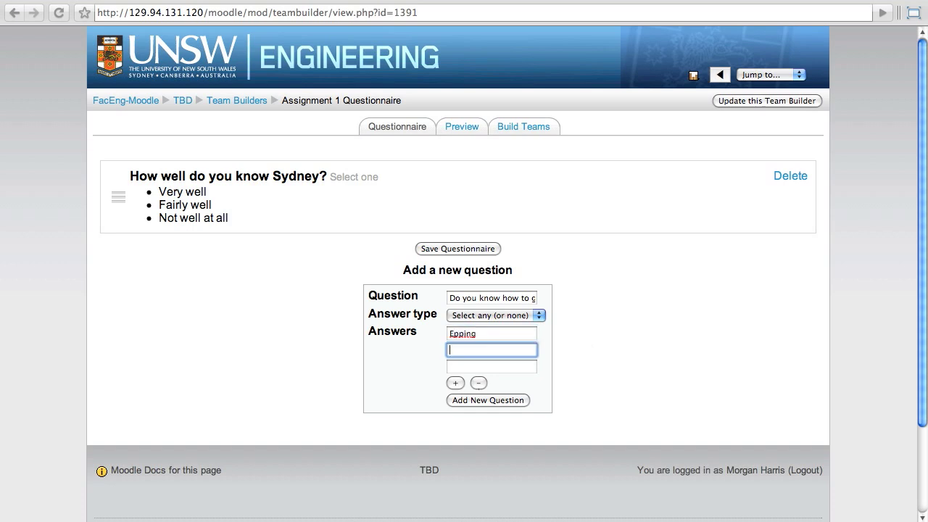
{"action": "type", "text": "Bankstown"}
{"action": "left_click", "coordinate": [491, 366]}
{"action": "type", "text": "Cha"}
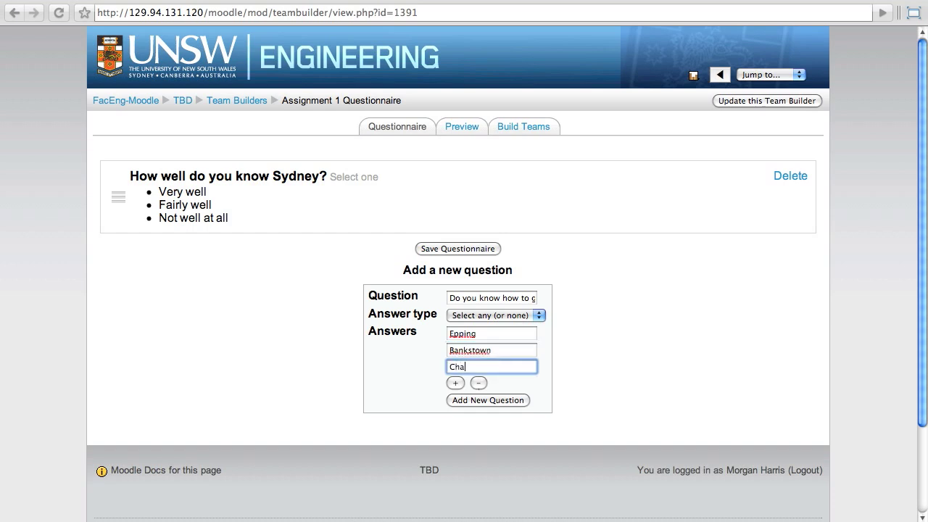
{"action": "left_click", "coordinate": [455, 383]}
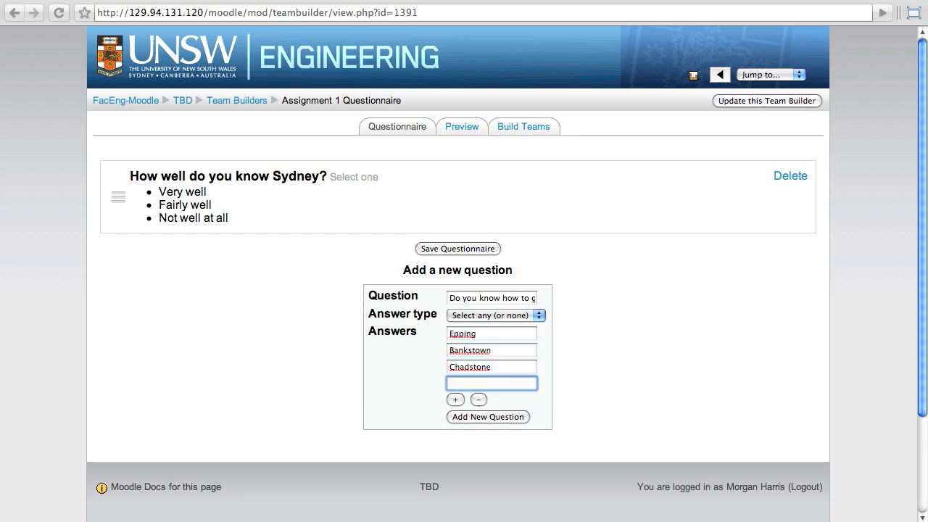
{"action": "type", "text": "Du"}
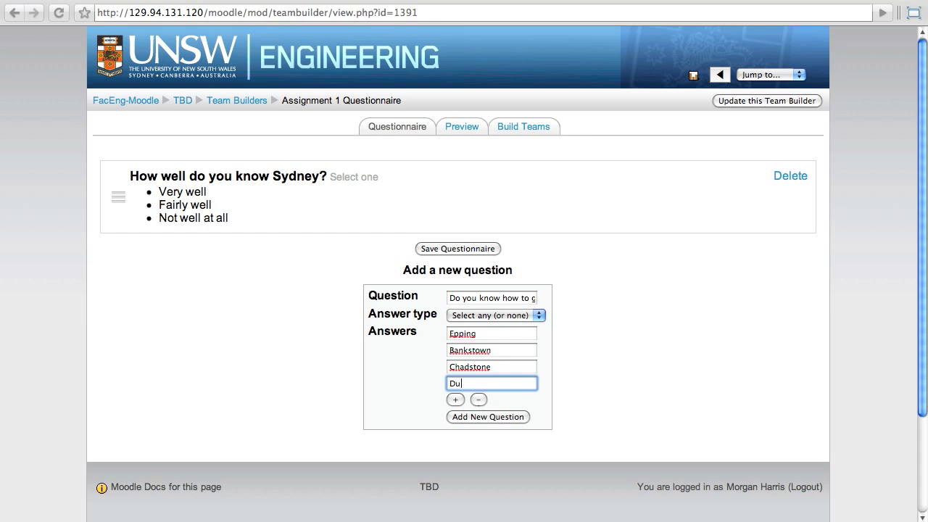
{"action": "type", "text": "lwich Hill"}
{"action": "type", "text": "Battery Park"}
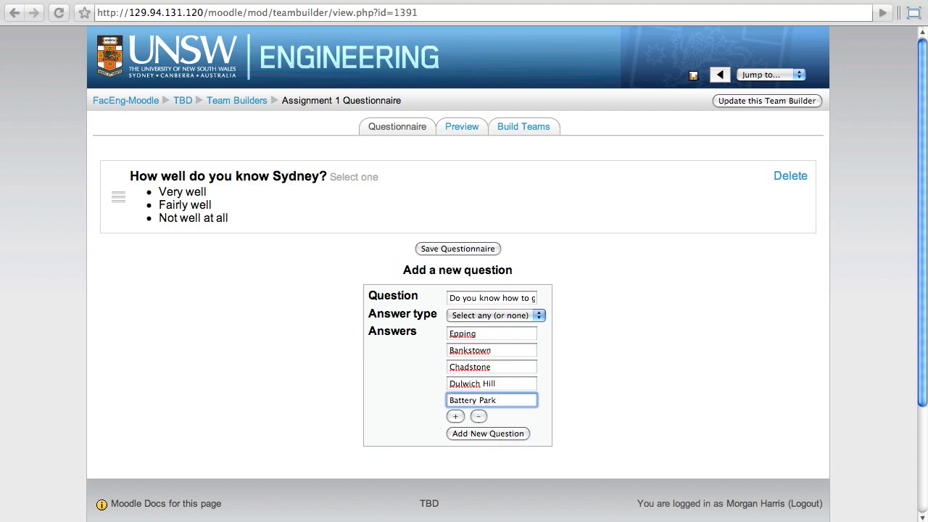
{"action": "left_click", "coordinate": [487, 434]}
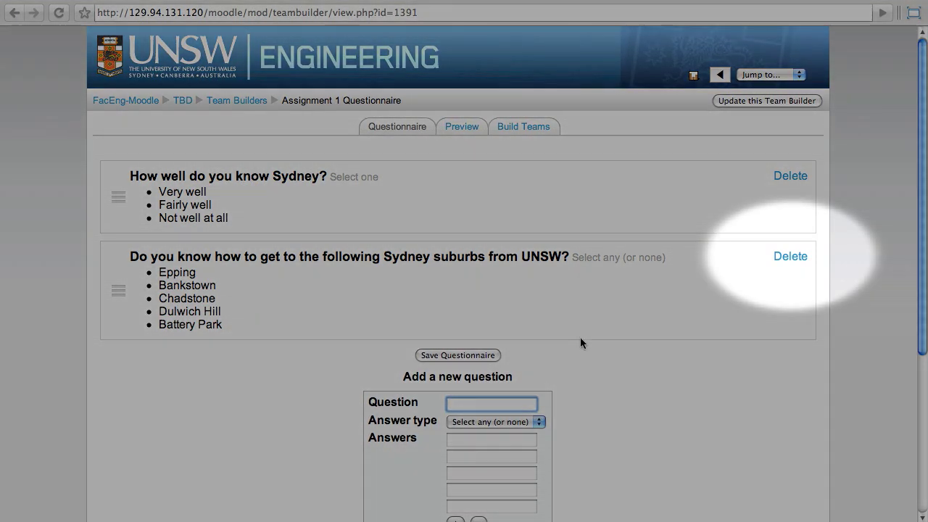
{"action": "mouse_move", "coordinate": [789, 255]}
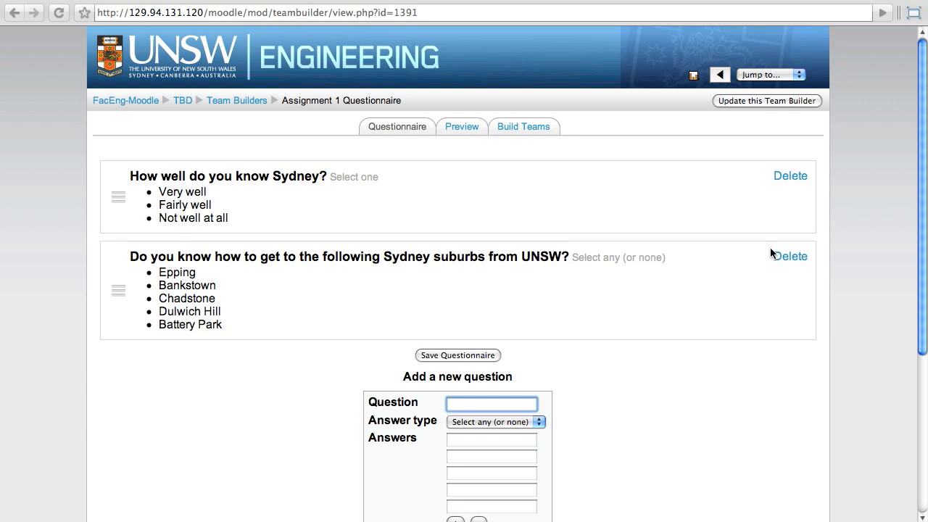
Enter the public-speaking question as select-one-or-more with answers Nervous, Confident, Unfazed, Scared.
{"action": "type", "text": "How do you feel"}
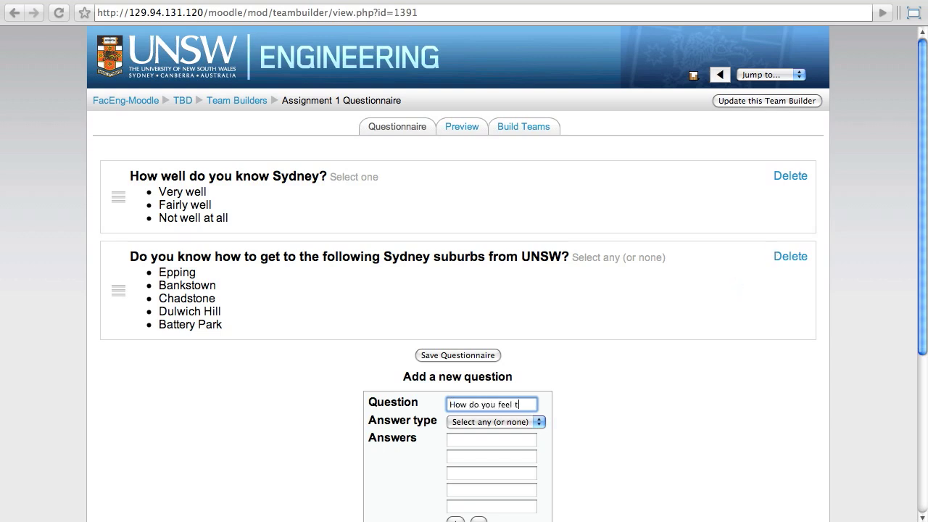
{"action": "type", "text": "talking to"}
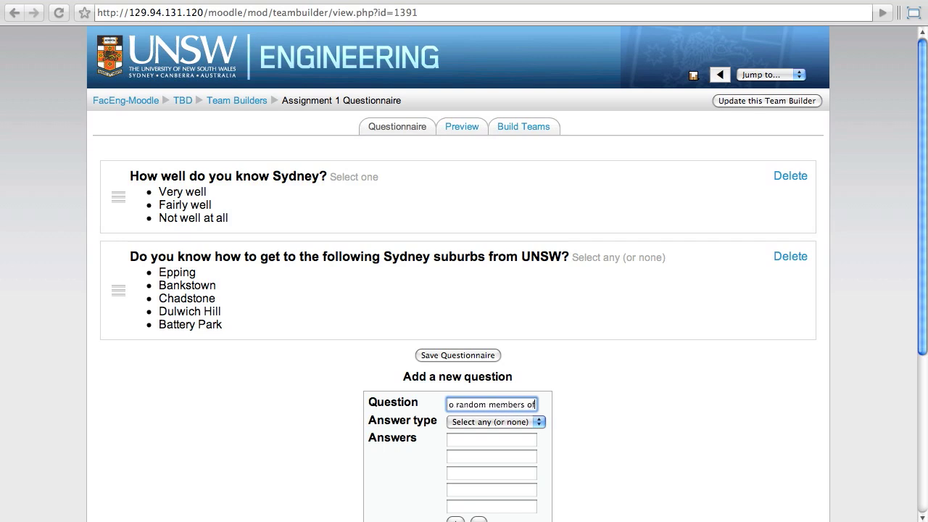
{"action": "type", "text": "members of the public"}
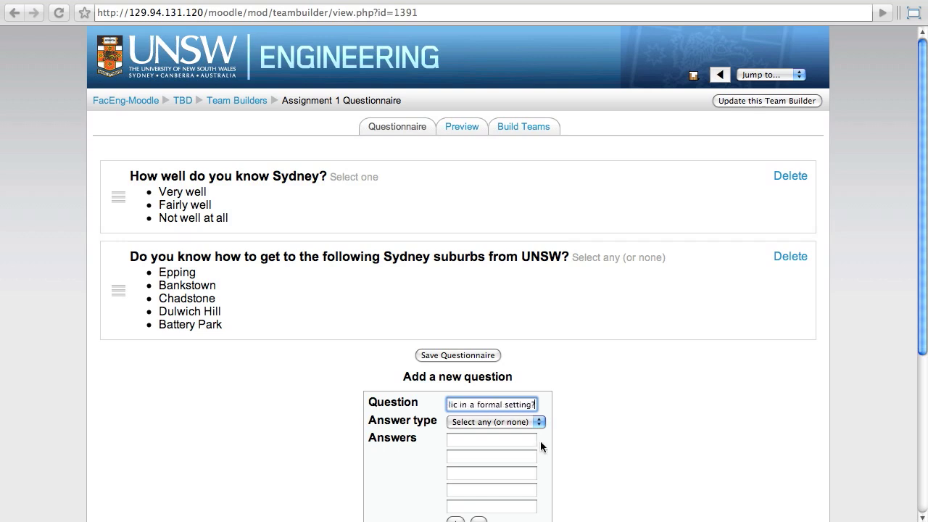
{"action": "left_click", "coordinate": [494, 420]}
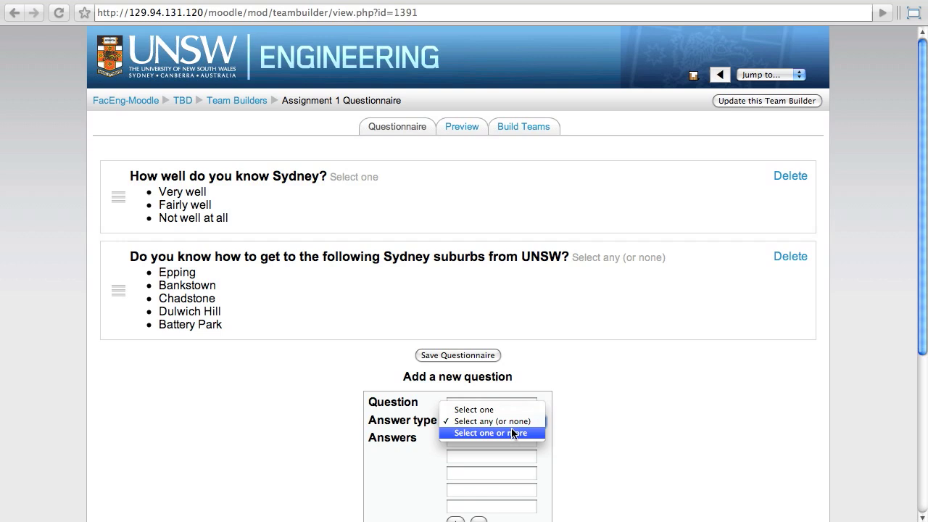
{"action": "left_click", "coordinate": [490, 432]}
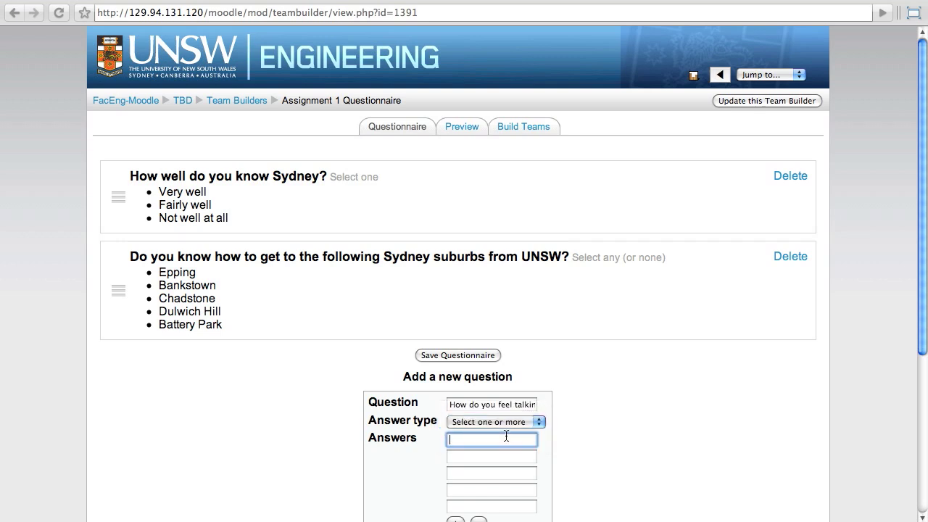
{"action": "type", "text": "Nervous"}
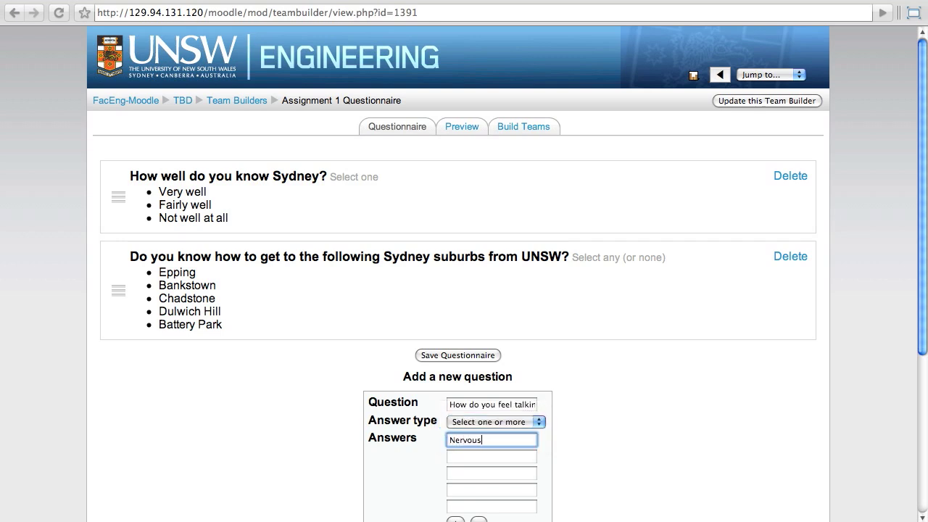
{"action": "type", "text": "Confident"}
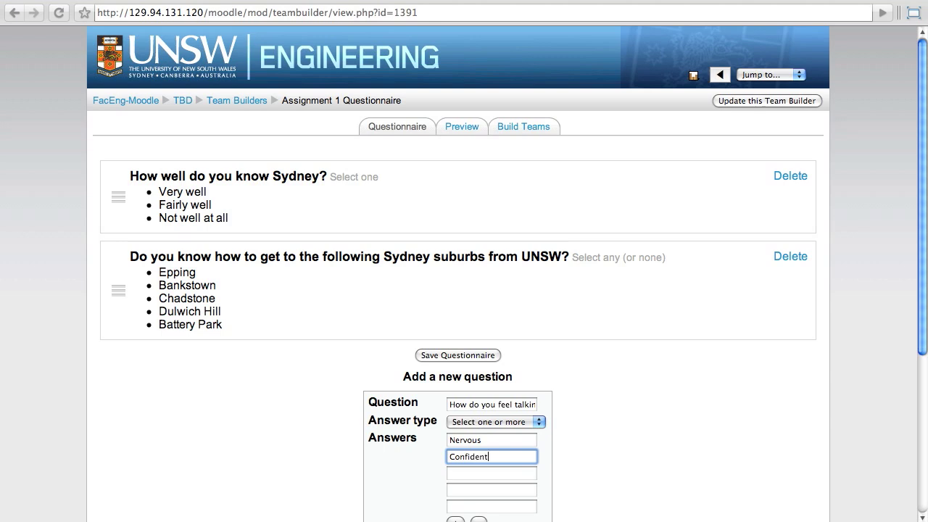
{"action": "type", "text": "Unfaze"}
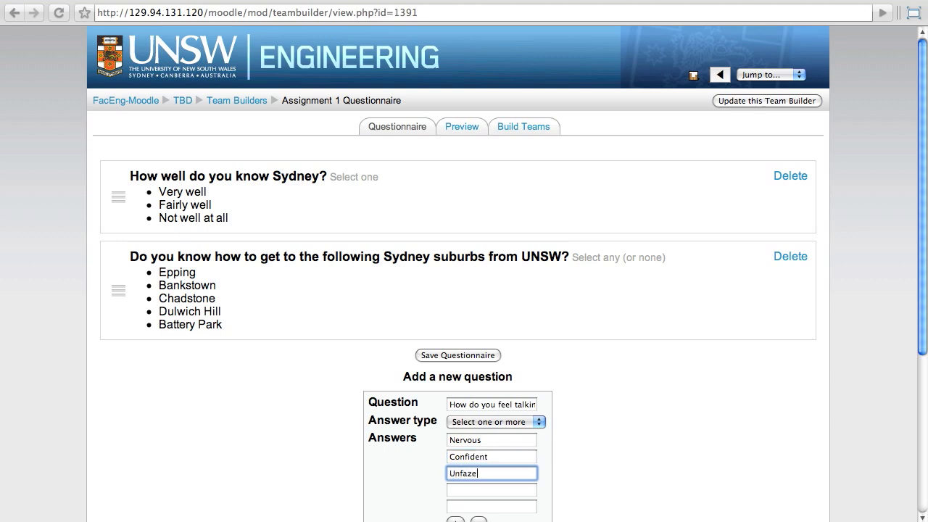
{"action": "type", "text": "Scared"}
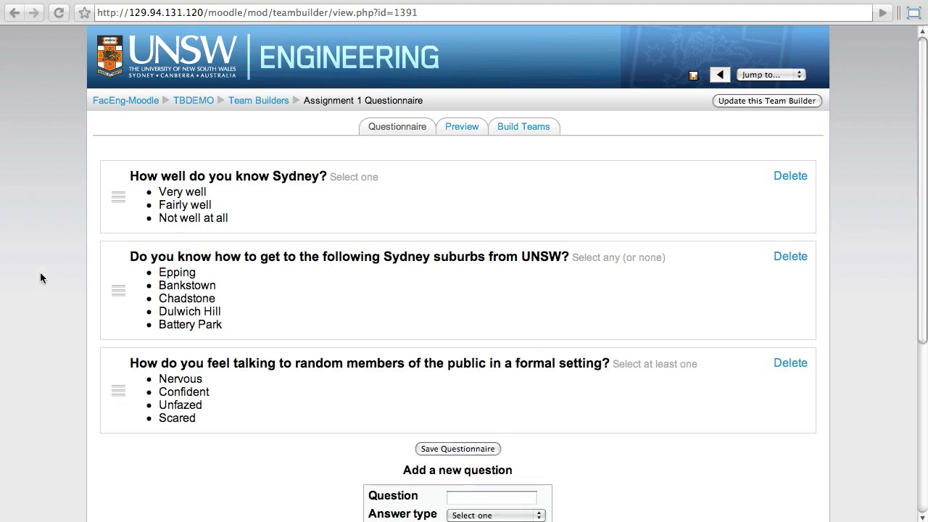
{"action": "mouse_move", "coordinate": [40, 252]}
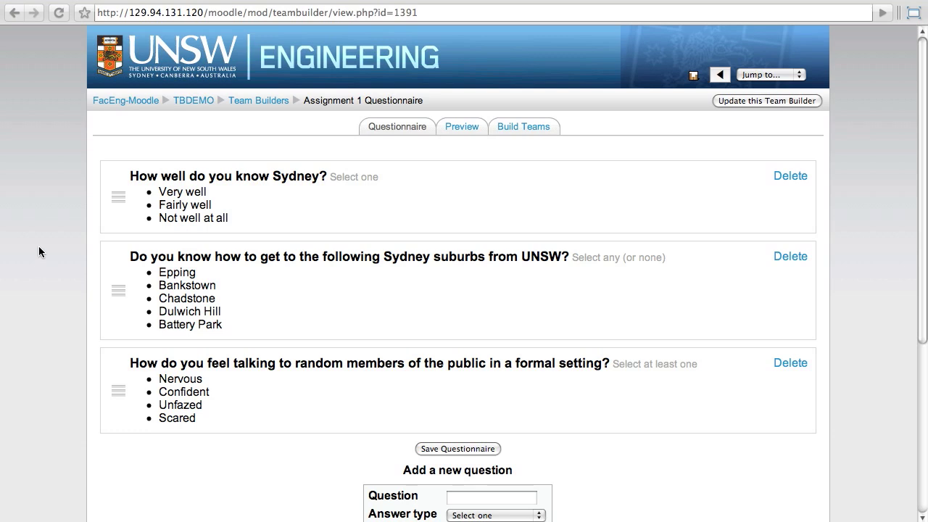
{"action": "mouse_move", "coordinate": [120, 395]}
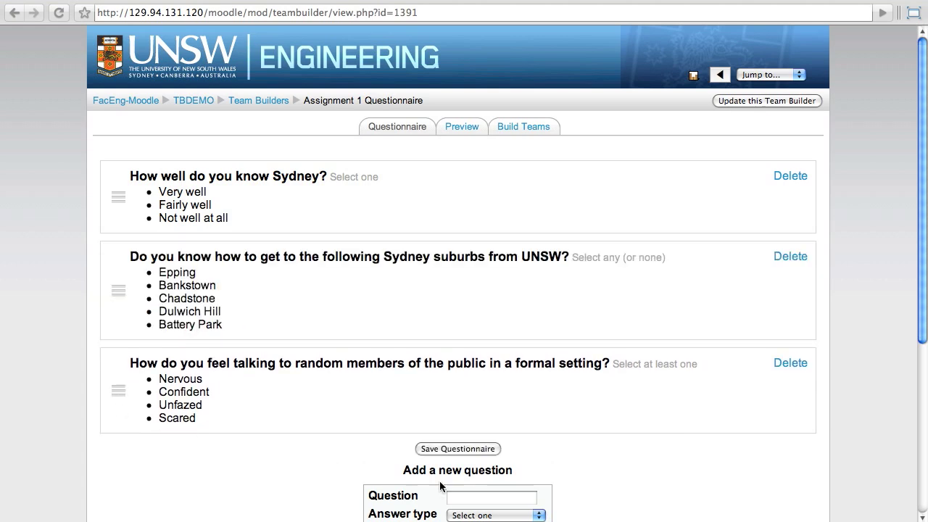
Save the questionnaire with its three questions.
{"action": "left_click", "coordinate": [458, 448]}
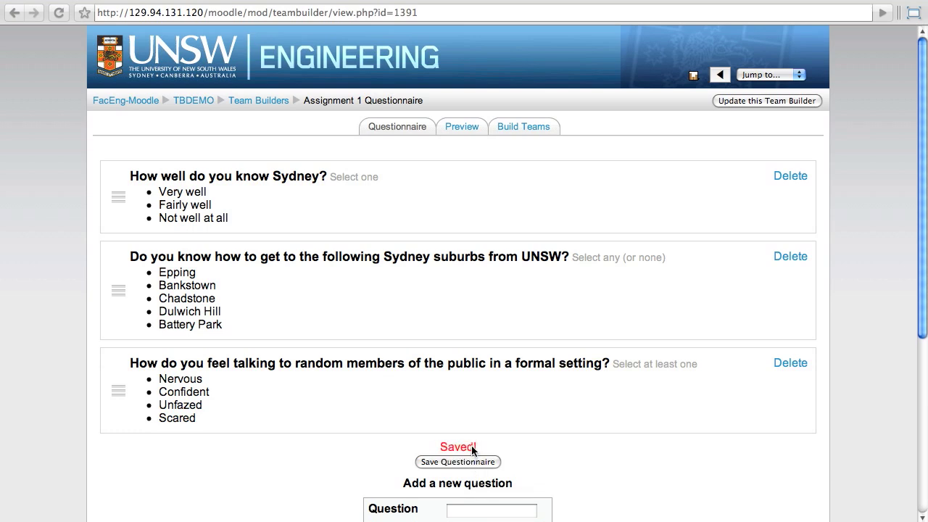
{"action": "scroll", "scroll_direction": "down", "scroll_amount": 3}
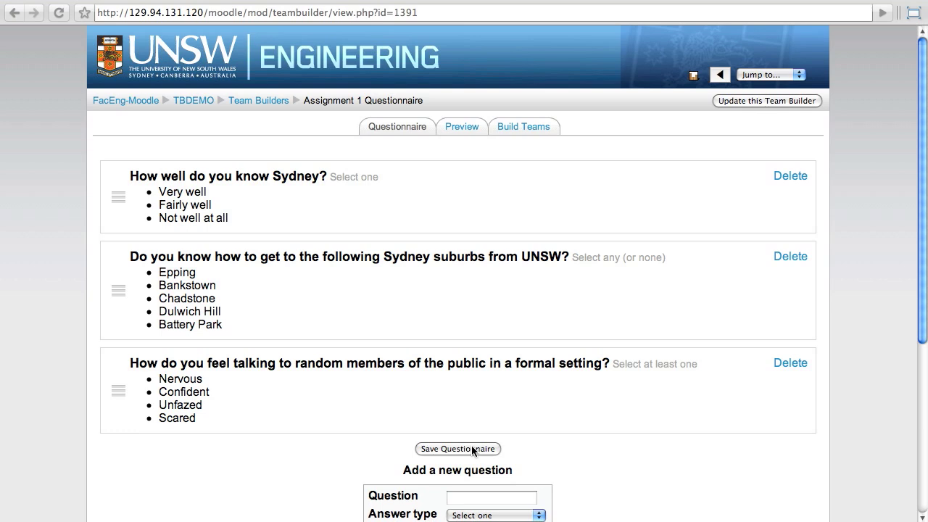
{"action": "mouse_move", "coordinate": [461, 126]}
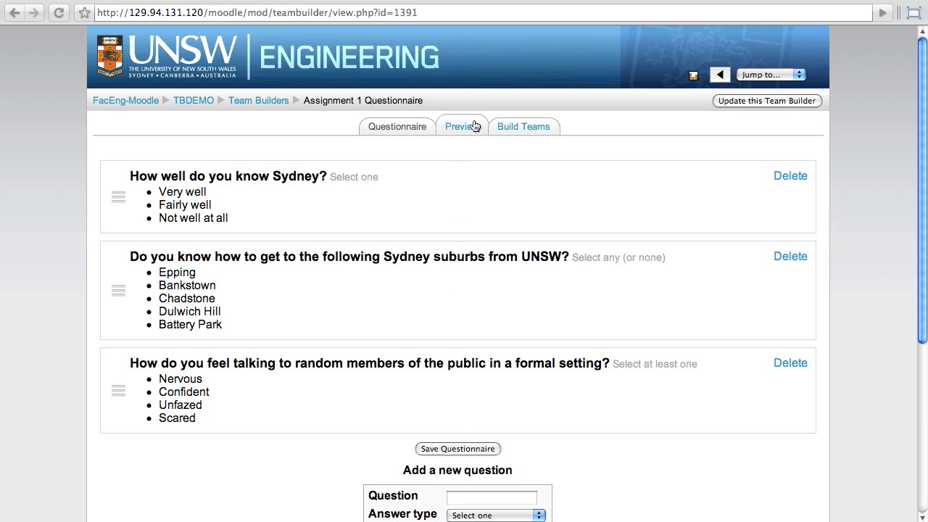
Preview and submit a test response: Very well, Bankstown, Dulwich Hill, Unfazed, then return to the course.
{"action": "left_click", "coordinate": [461, 127]}
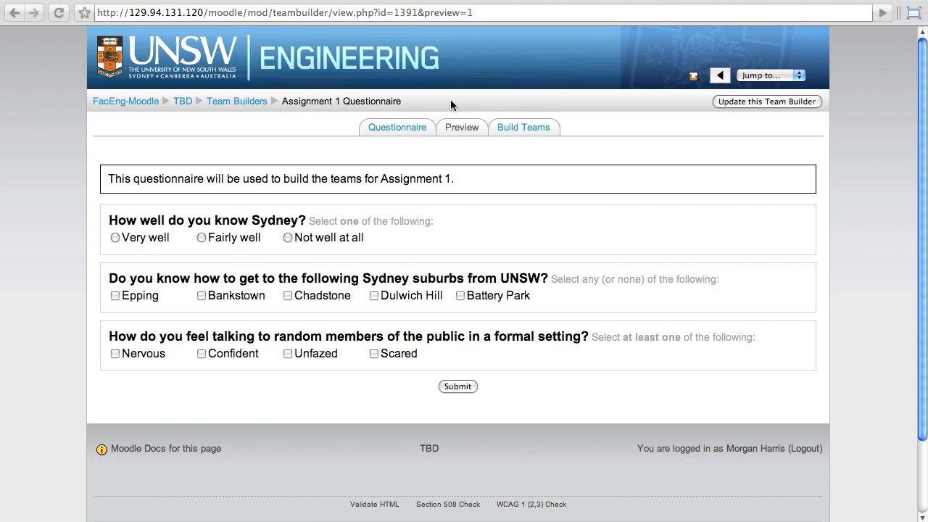
{"action": "mouse_move", "coordinate": [398, 127]}
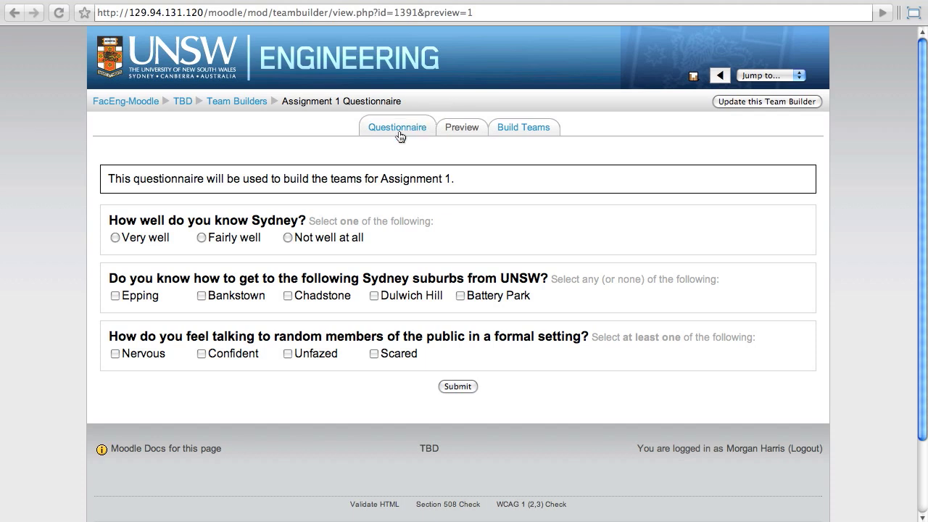
{"action": "left_click", "coordinate": [115, 238]}
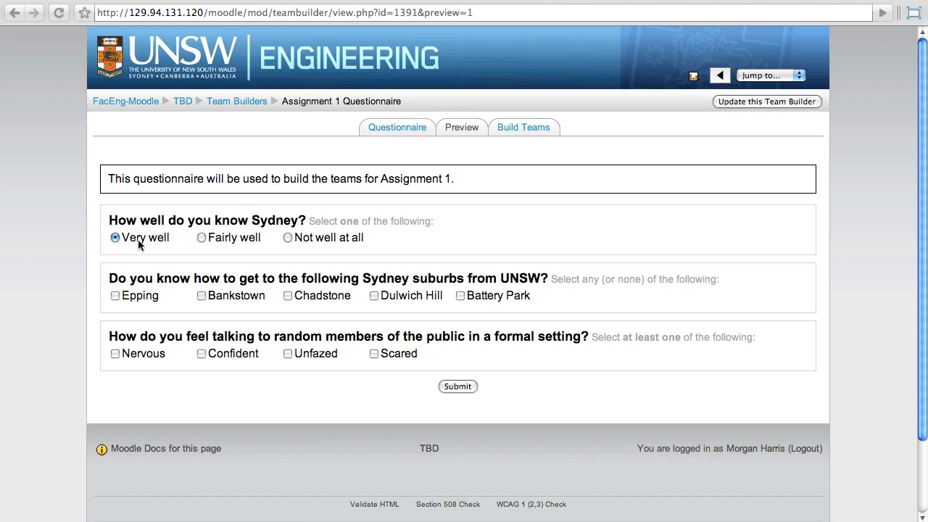
{"action": "left_click", "coordinate": [200, 296]}
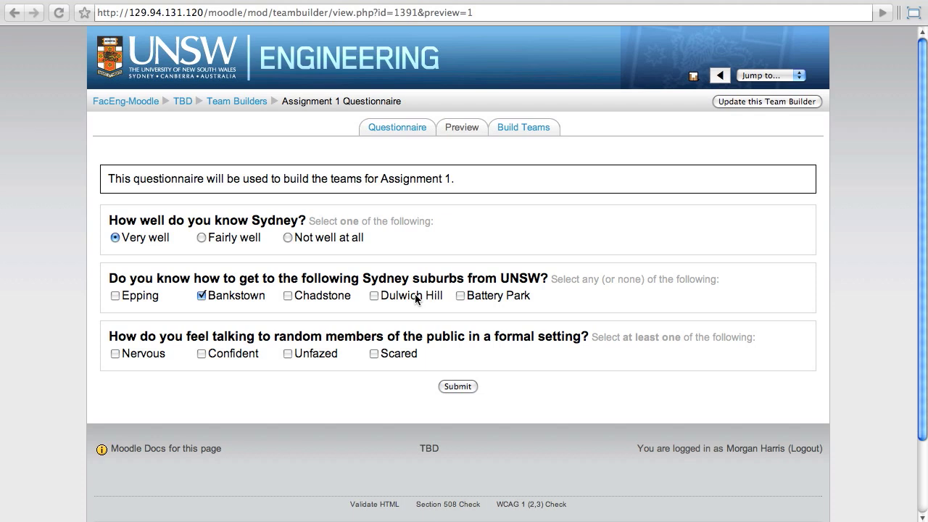
{"action": "left_click", "coordinate": [373, 296]}
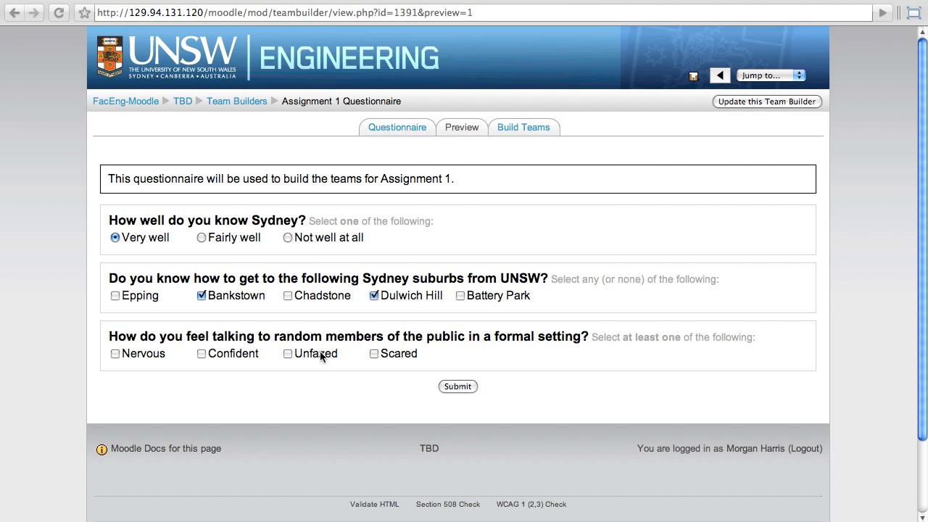
{"action": "left_click", "coordinate": [287, 354]}
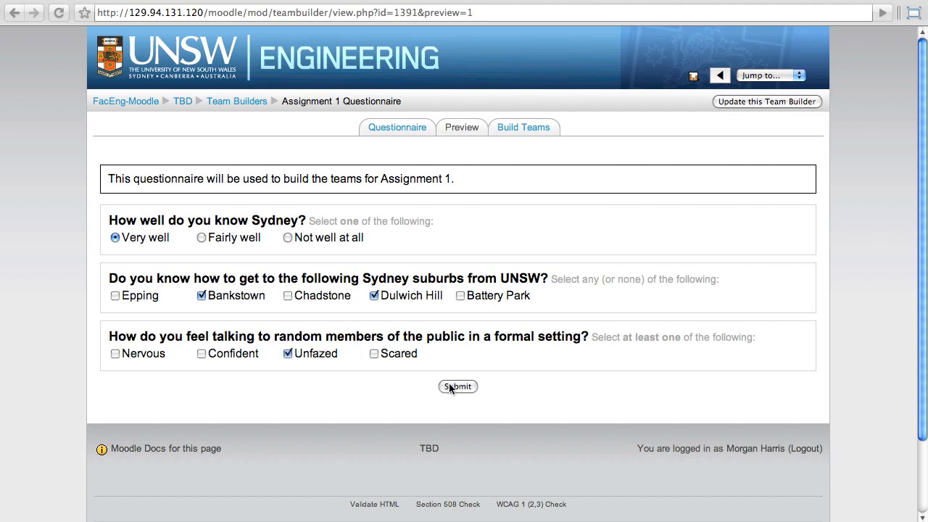
{"action": "left_click", "coordinate": [458, 385]}
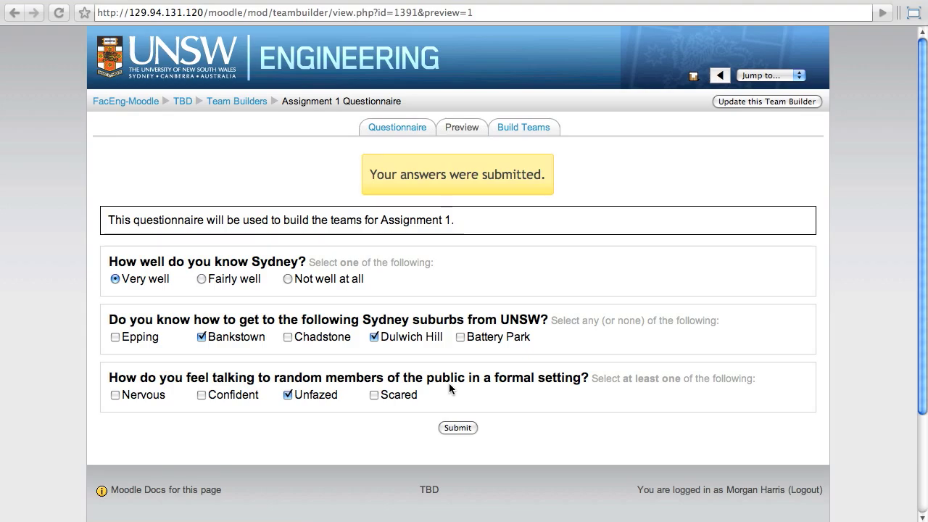
{"action": "left_click", "coordinate": [183, 101]}
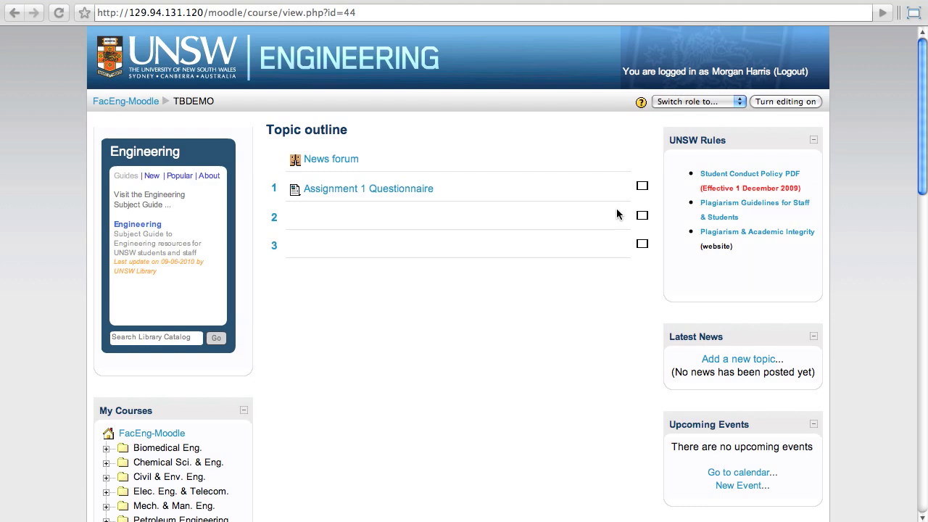
{"action": "mouse_move", "coordinate": [428, 188]}
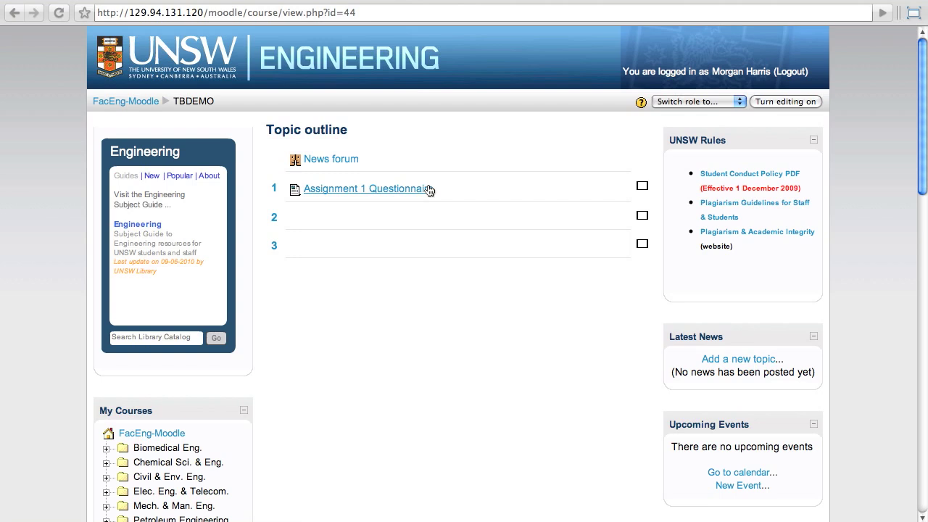
Open the Assignment 1 Questionnaire from the course page to reach Build Teams.
{"action": "left_click", "coordinate": [366, 189]}
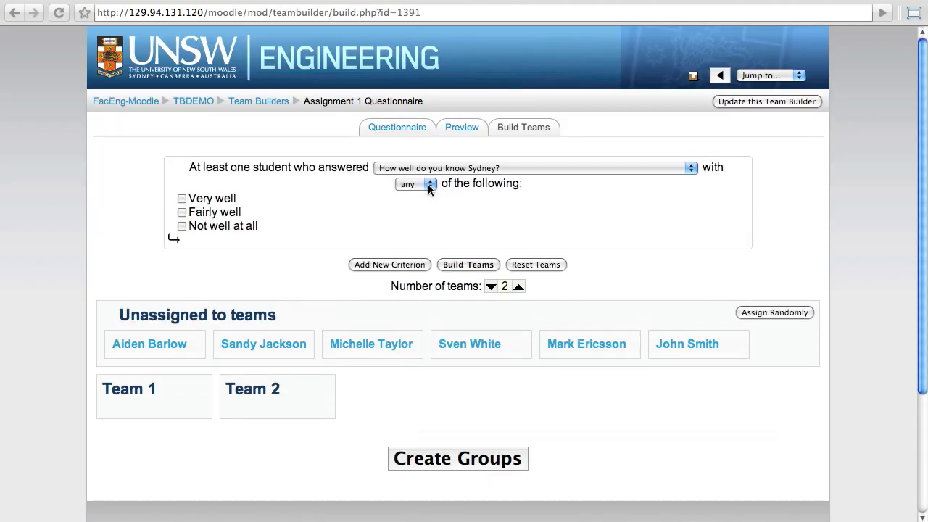
{"action": "mouse_move", "coordinate": [780, 228]}
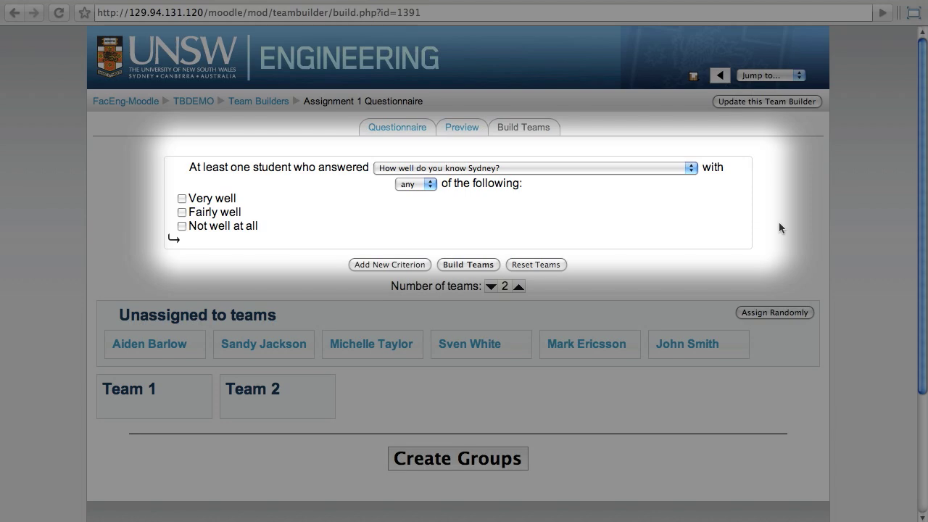
{"action": "mouse_move", "coordinate": [541, 283]}
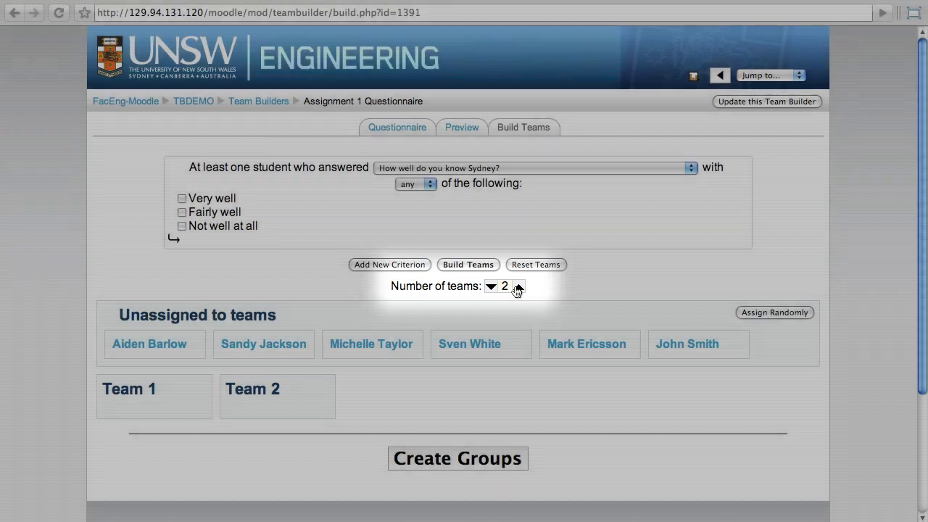
{"action": "left_click", "coordinate": [518, 283]}
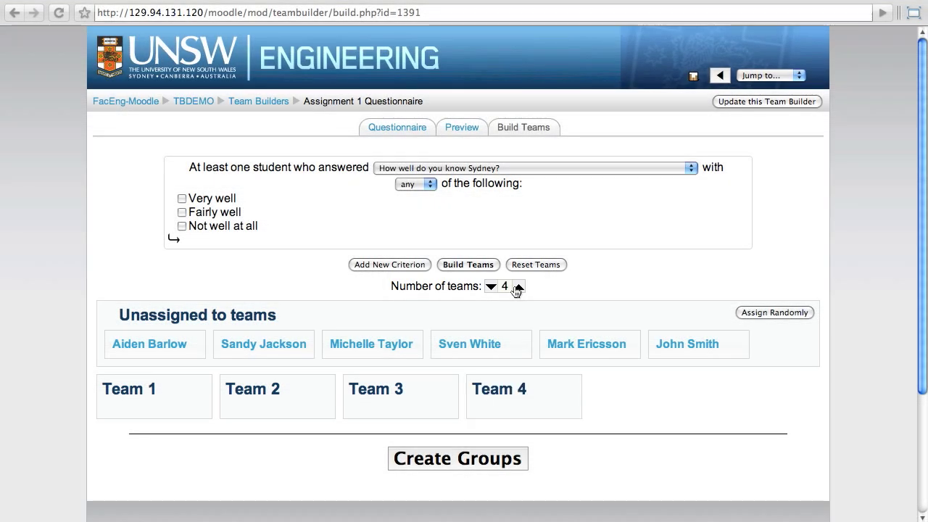
{"action": "left_click", "coordinate": [491, 287]}
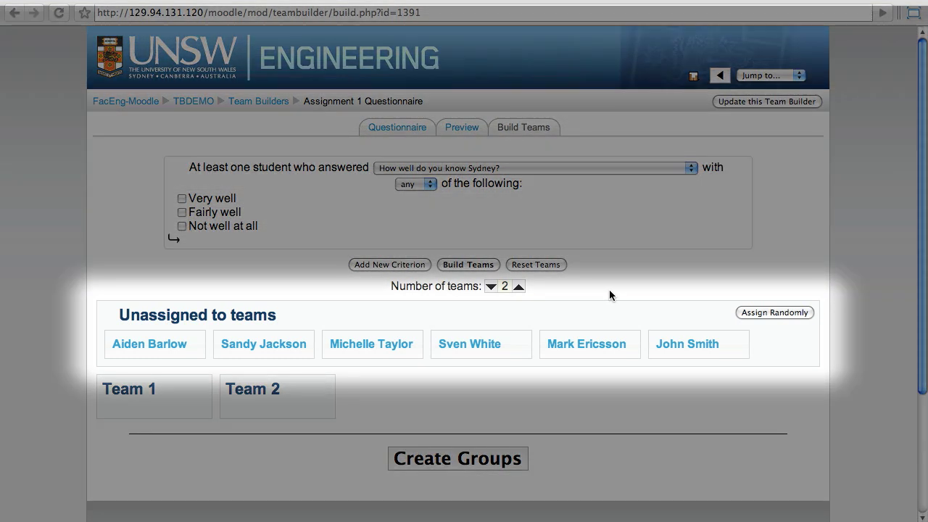
{"action": "mouse_move", "coordinate": [702, 331]}
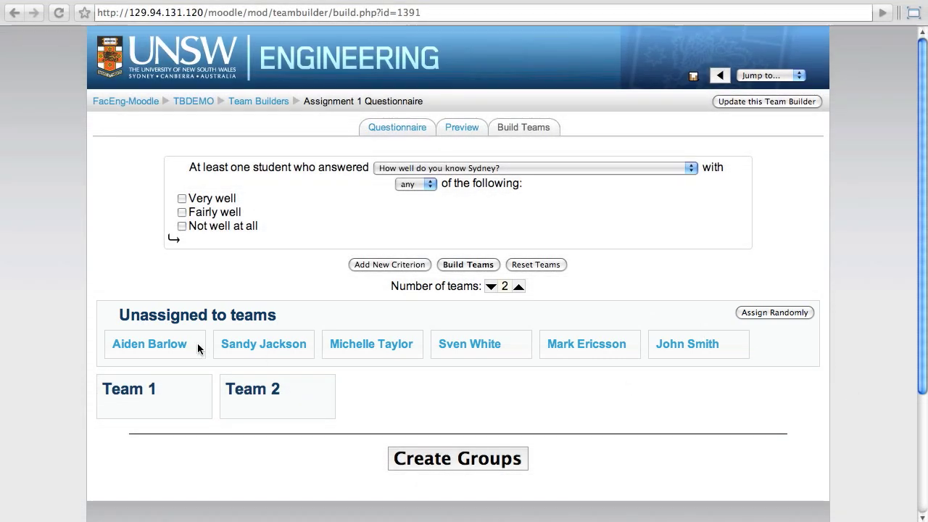
{"action": "left_click_drag", "start_coordinate": [149, 343], "coordinate": [149, 417]}
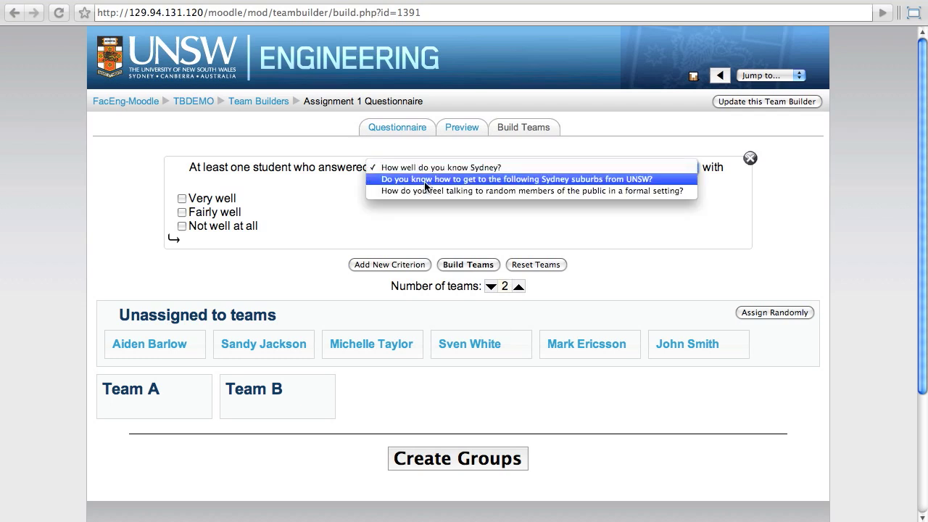
Base the first criterion on the public-speaking question with Confident or Unfazed, and add a second criterion.
{"action": "left_click", "coordinate": [533, 190]}
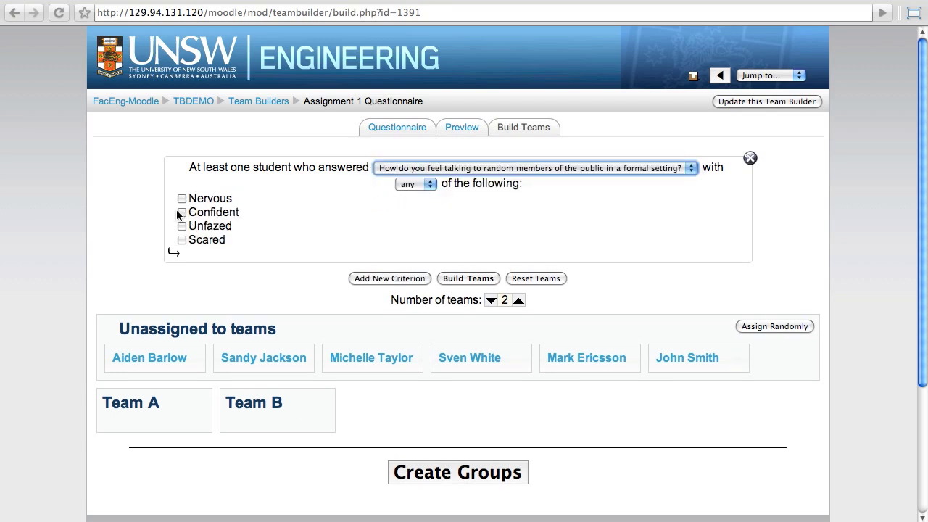
{"action": "left_click", "coordinate": [183, 212]}
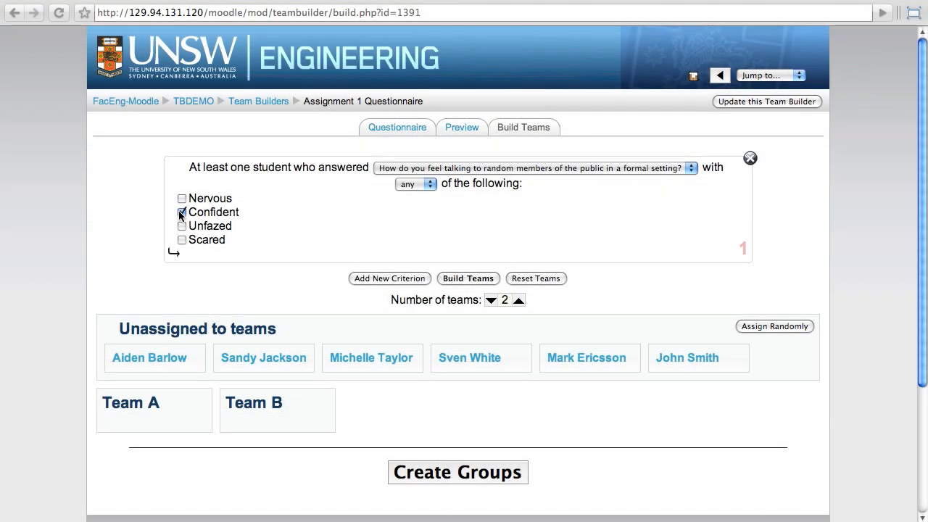
{"action": "left_click", "coordinate": [182, 226]}
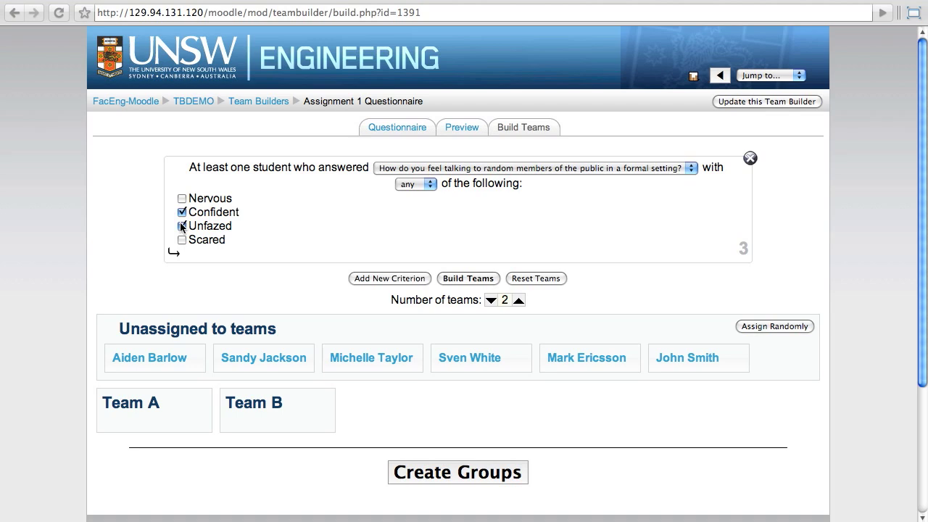
{"action": "left_click", "coordinate": [182, 227]}
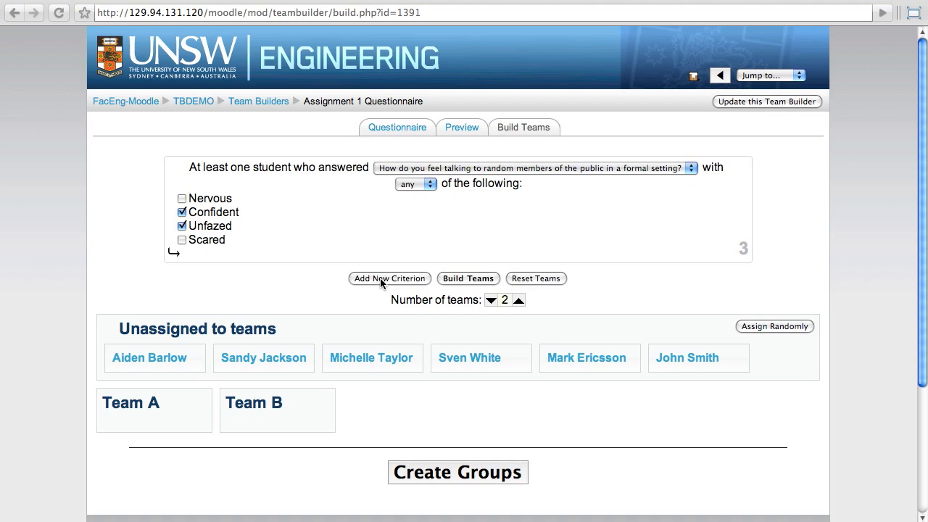
{"action": "left_click", "coordinate": [388, 279]}
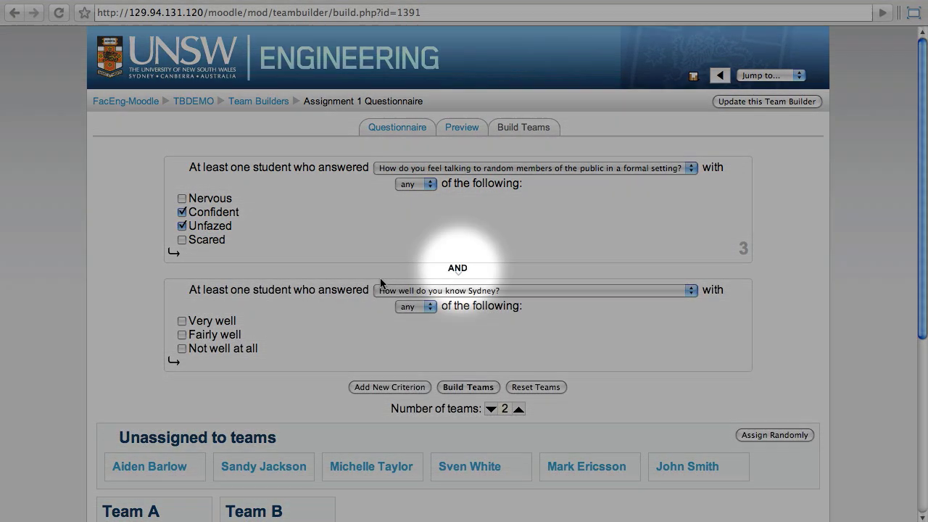
{"action": "mouse_move", "coordinate": [464, 277]}
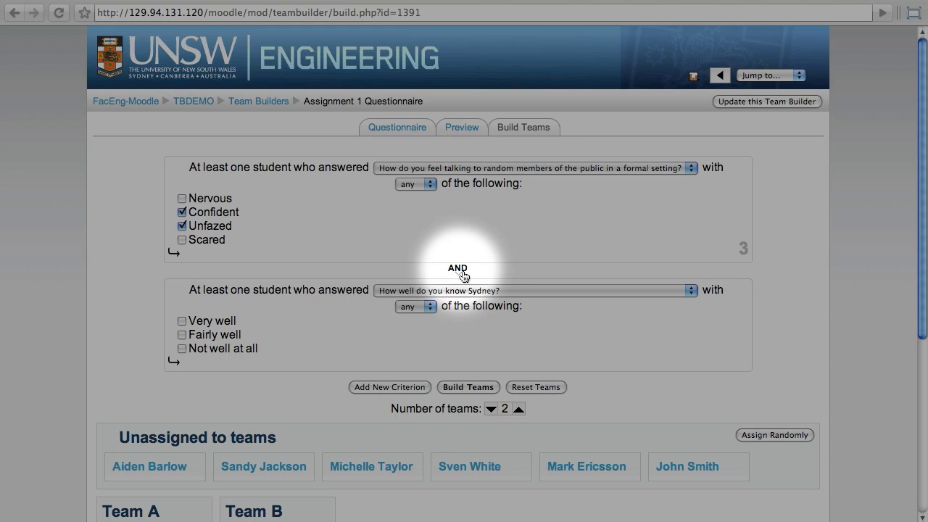
Keep the second criterion joined by AND and accept students who know Sydney Very well or Fairly well.
{"action": "left_click", "coordinate": [458, 267]}
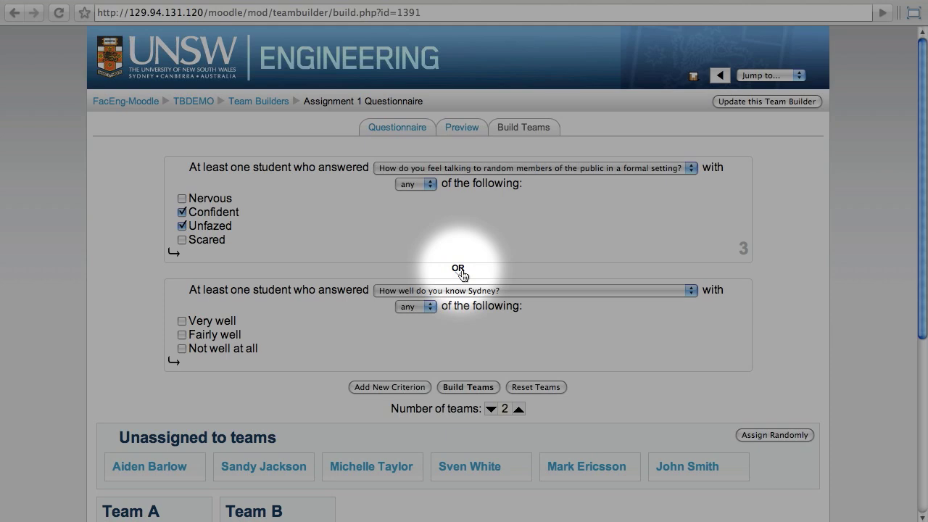
{"action": "left_click", "coordinate": [458, 268]}
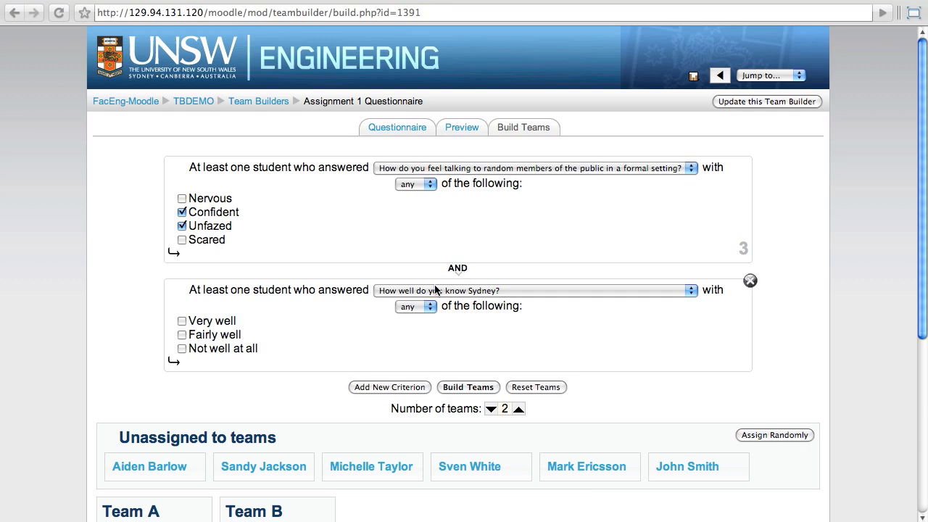
{"action": "left_click", "coordinate": [181, 320]}
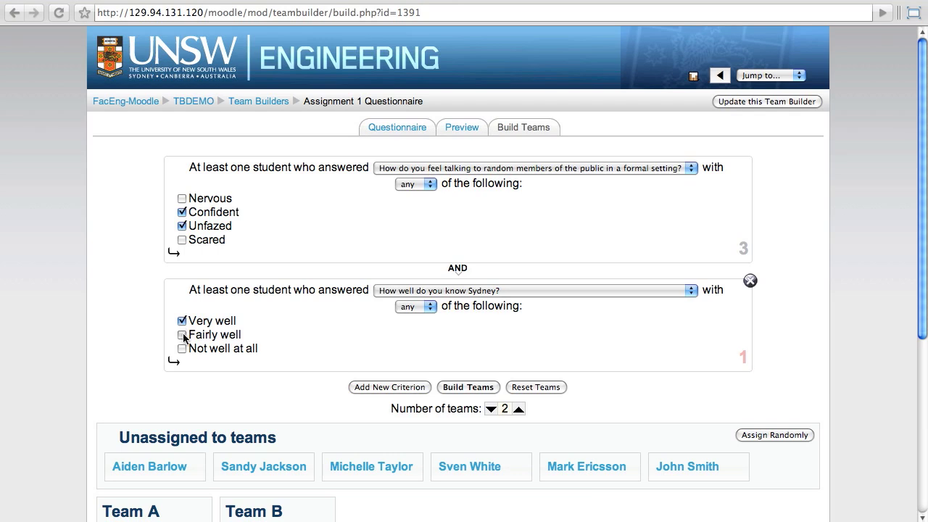
{"action": "left_click", "coordinate": [183, 335]}
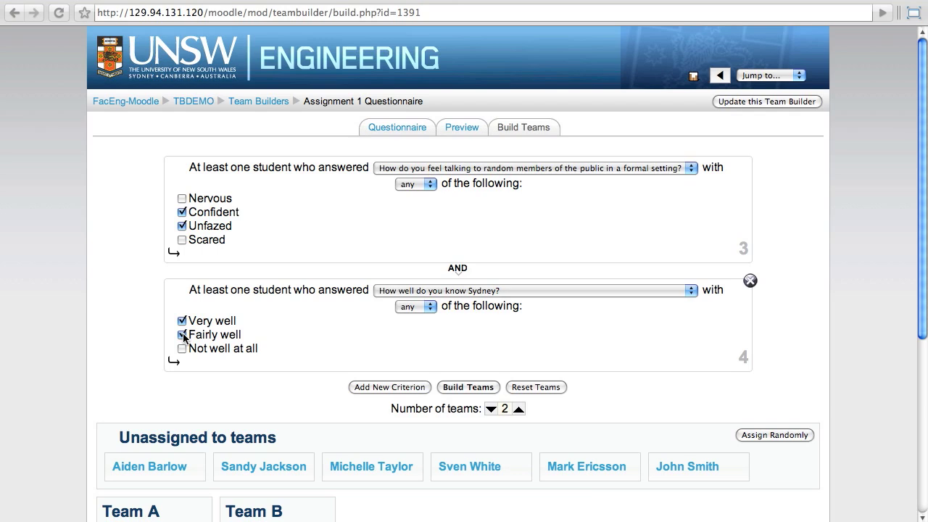
{"action": "left_click", "coordinate": [183, 333]}
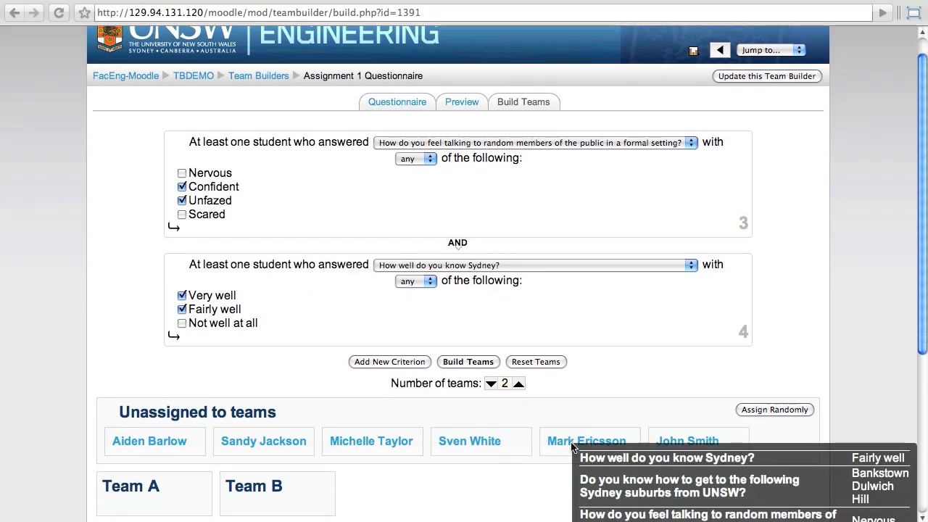
{"action": "mouse_move", "coordinate": [508, 415]}
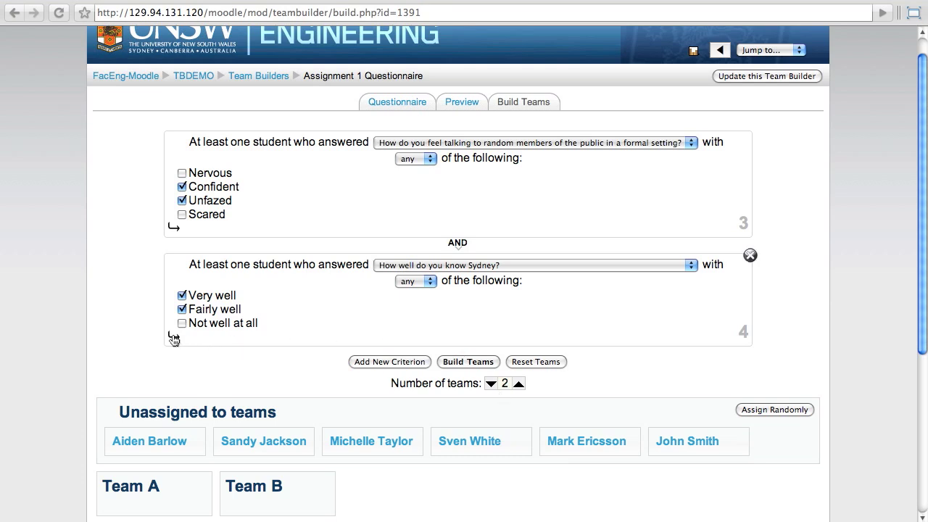
{"action": "mouse_move", "coordinate": [174, 339]}
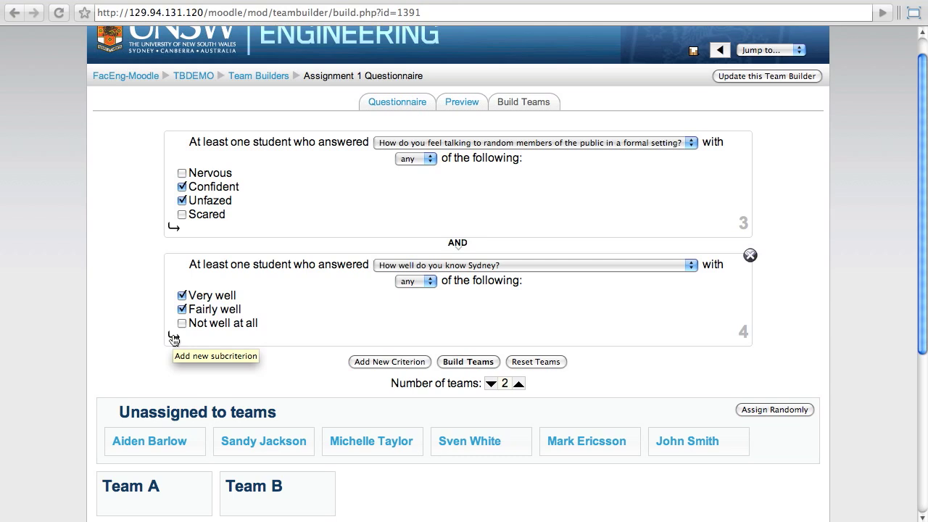
Add a subcriterion on the suburbs question requiring none of Chadstone or Battery Park.
{"action": "left_click", "coordinate": [173, 336]}
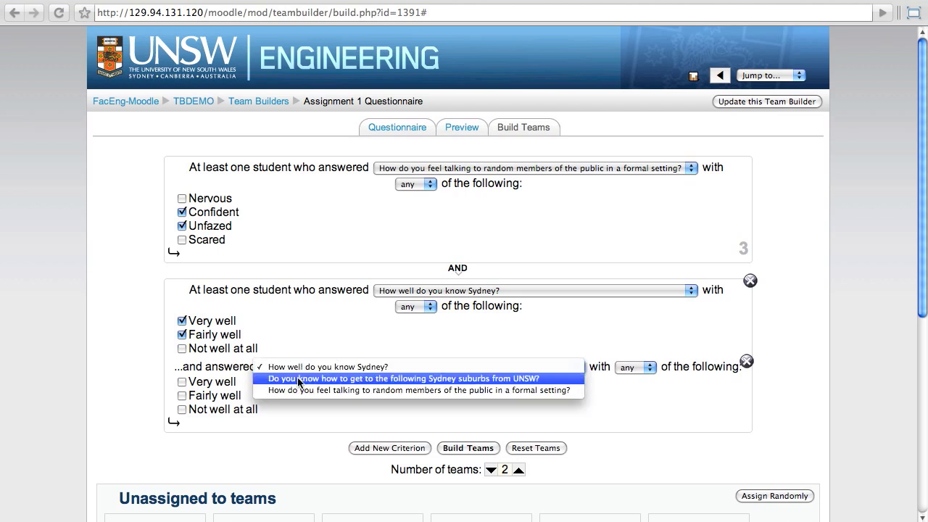
{"action": "left_click", "coordinate": [409, 377]}
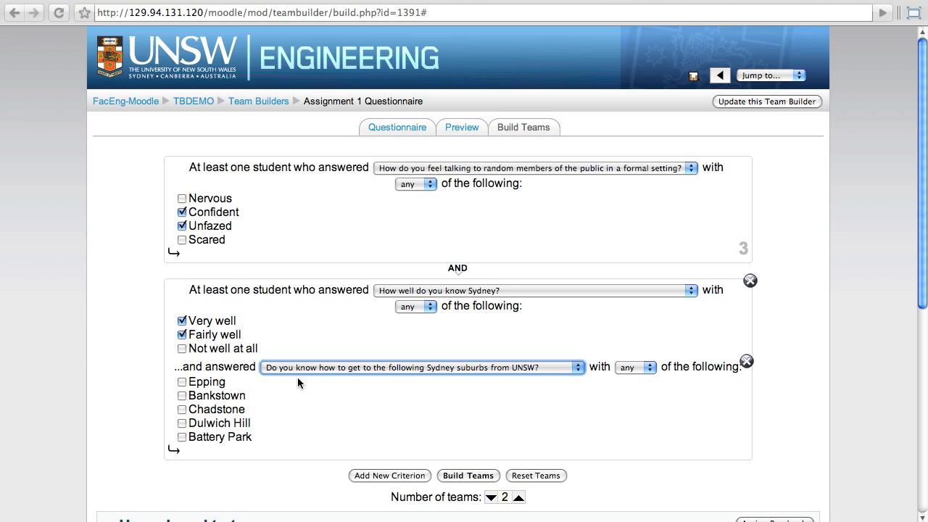
{"action": "mouse_move", "coordinate": [311, 383]}
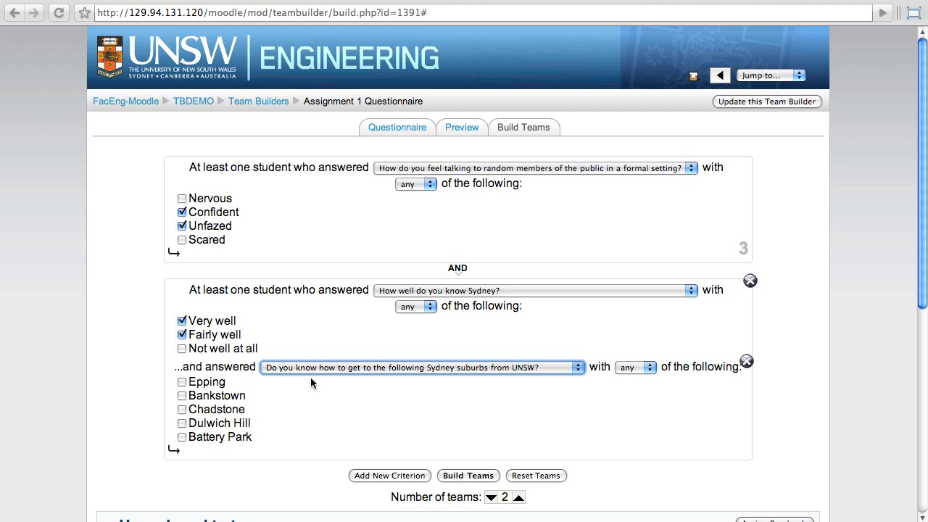
{"action": "mouse_move", "coordinate": [517, 389]}
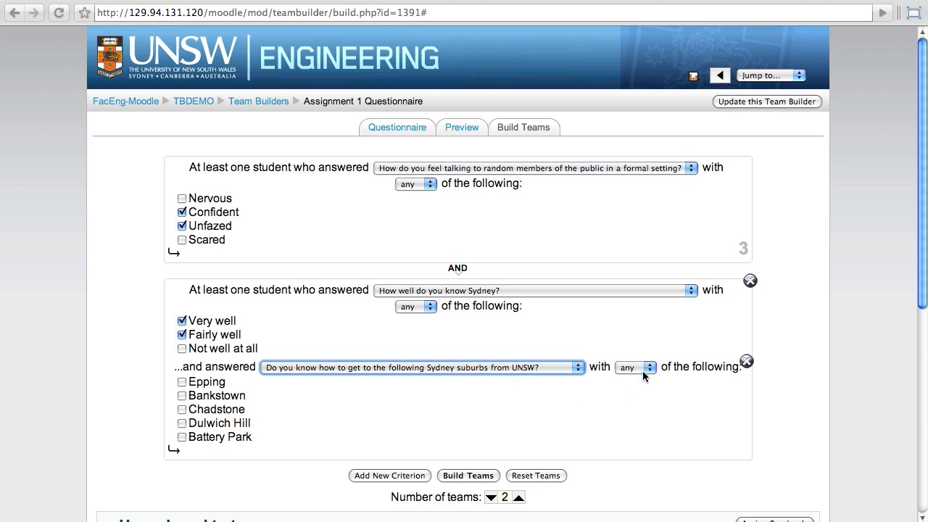
{"action": "mouse_move", "coordinate": [635, 377]}
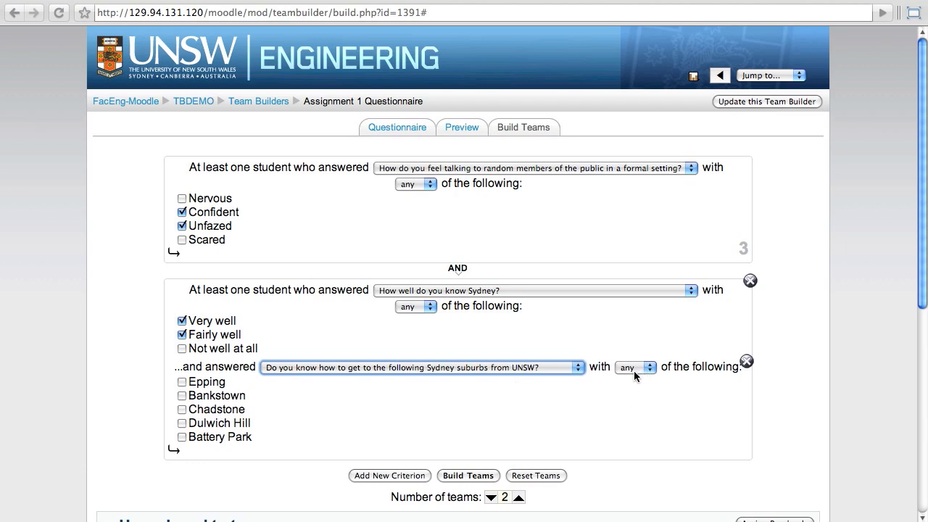
{"action": "left_click", "coordinate": [630, 366]}
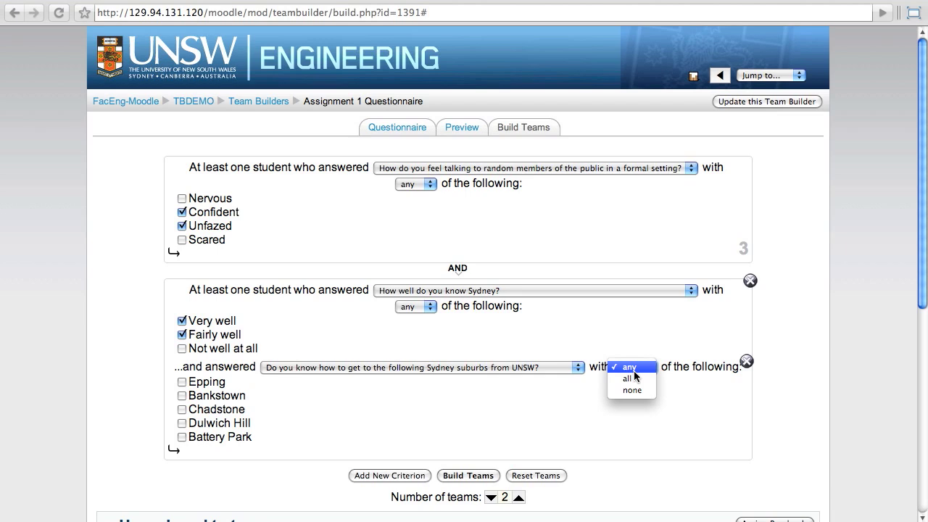
{"action": "mouse_move", "coordinate": [626, 378]}
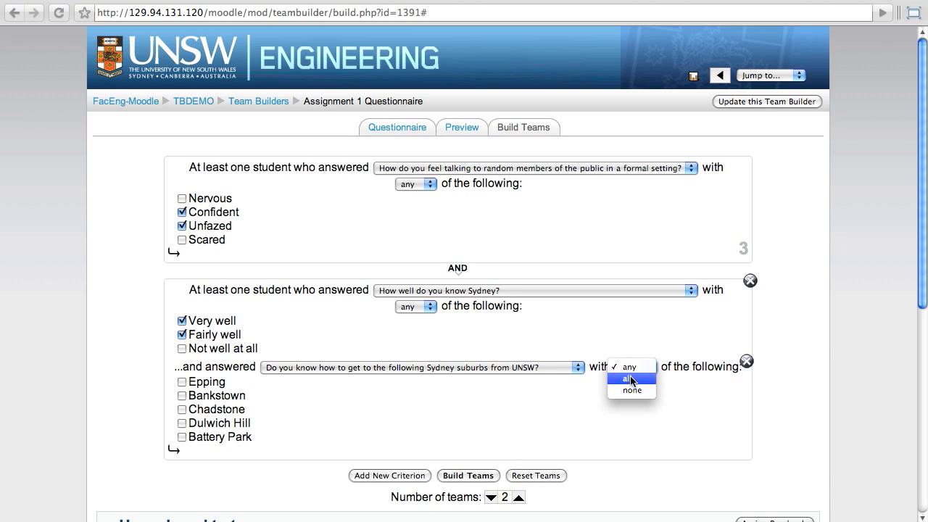
{"action": "left_click", "coordinate": [632, 390]}
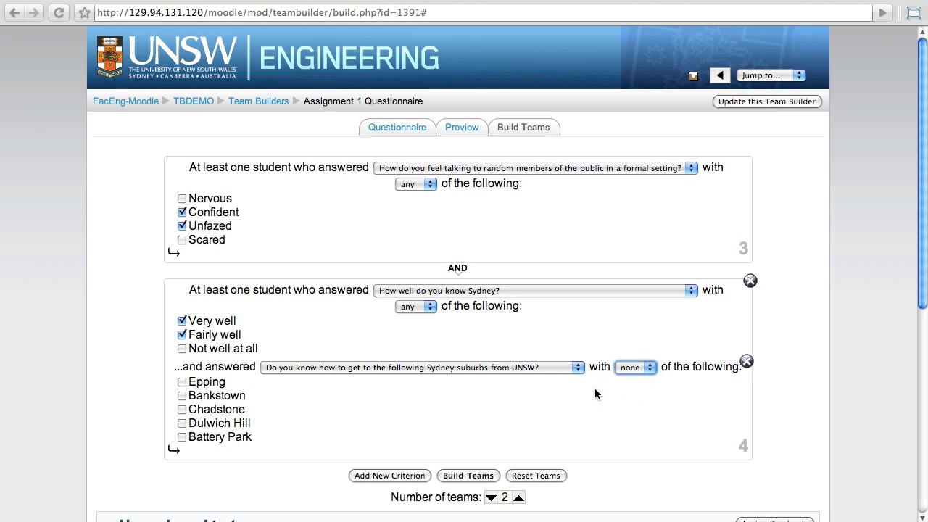
{"action": "left_click", "coordinate": [181, 409]}
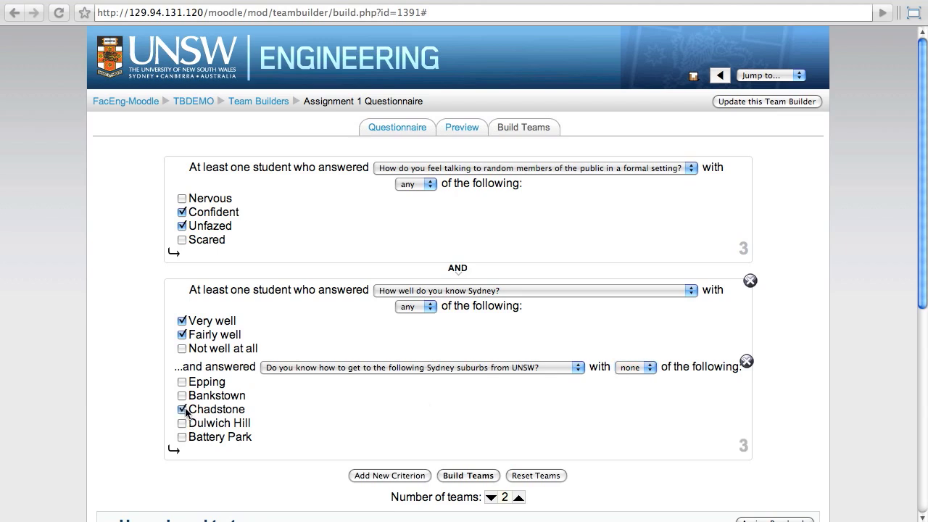
{"action": "left_click", "coordinate": [182, 436]}
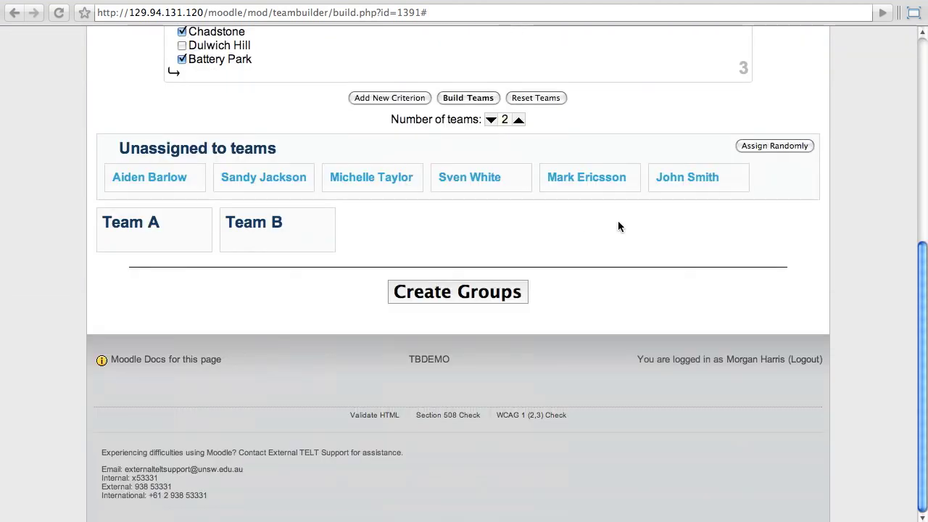
{"action": "mouse_move", "coordinate": [687, 177]}
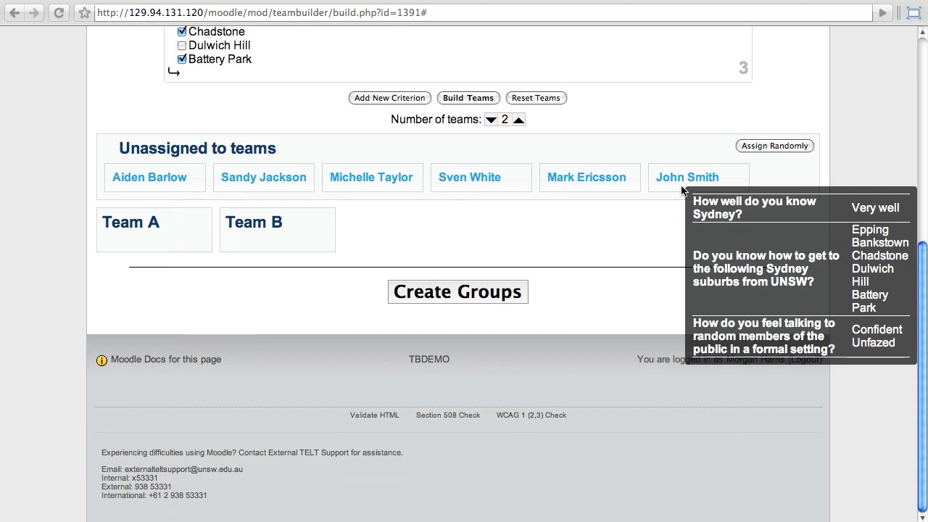
{"action": "mouse_move", "coordinate": [608, 135]}
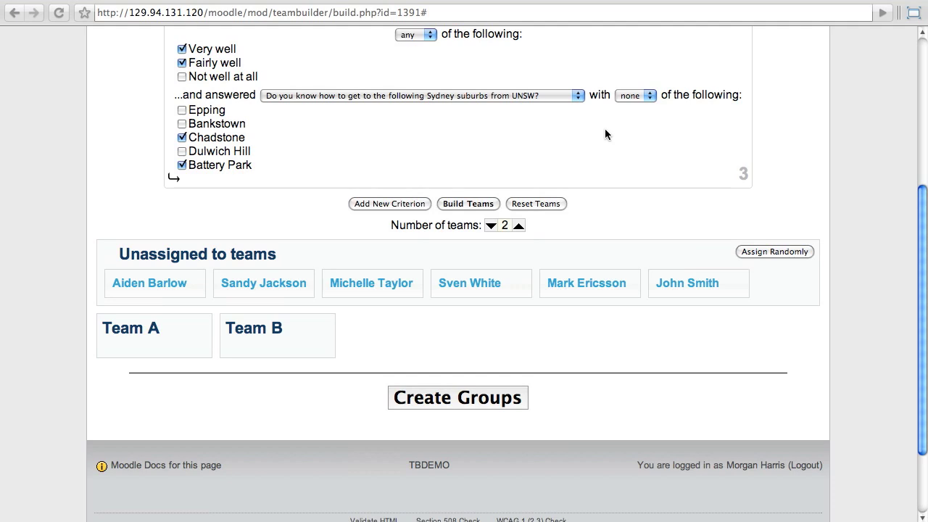
{"action": "scroll", "scroll_direction": "up", "scroll_amount": 3}
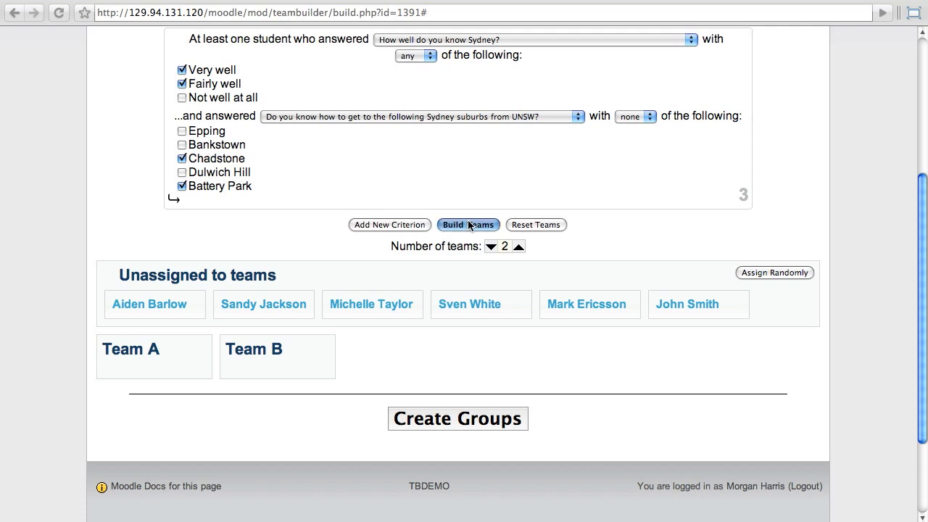
Build the teams, try moving a student into Team A and back, then assign leftovers randomly.
{"action": "left_click", "coordinate": [467, 224]}
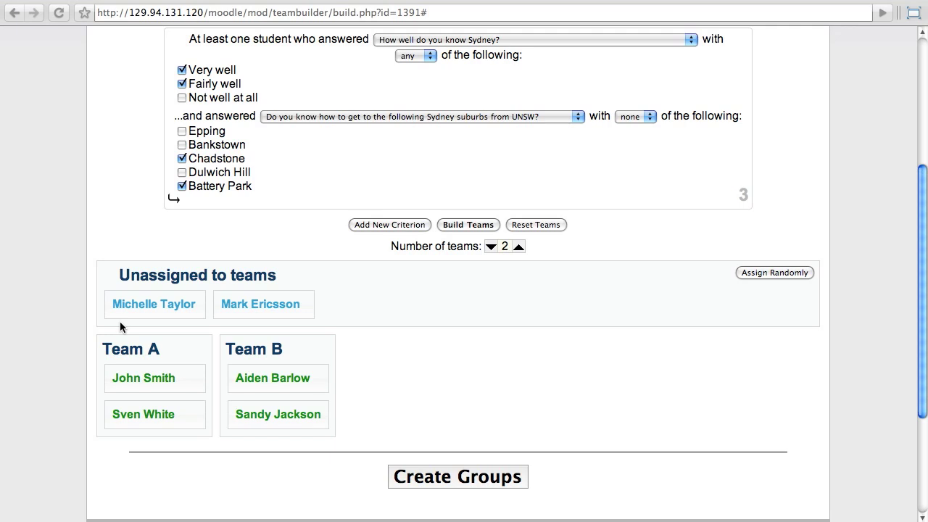
{"action": "left_click_drag", "start_coordinate": [154, 304], "coordinate": [148, 455]}
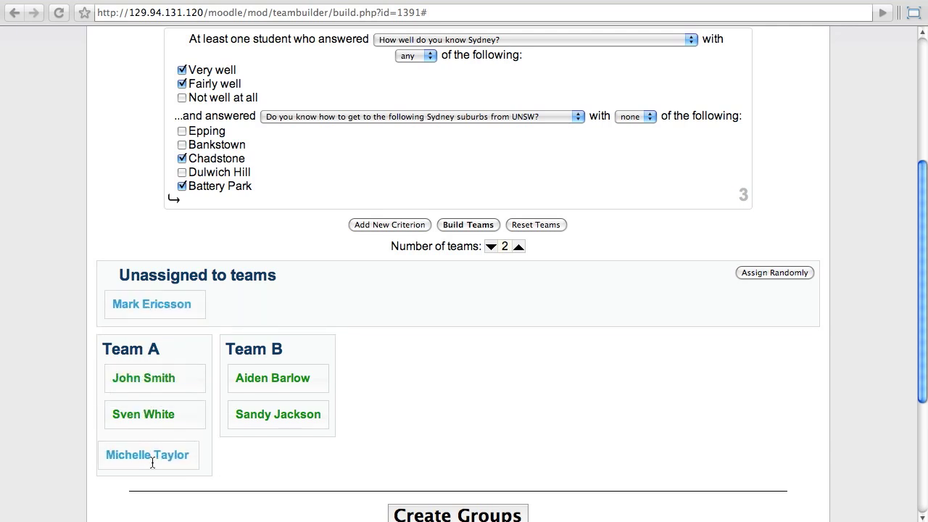
{"action": "left_click_drag", "start_coordinate": [148, 455], "coordinate": [171, 278]}
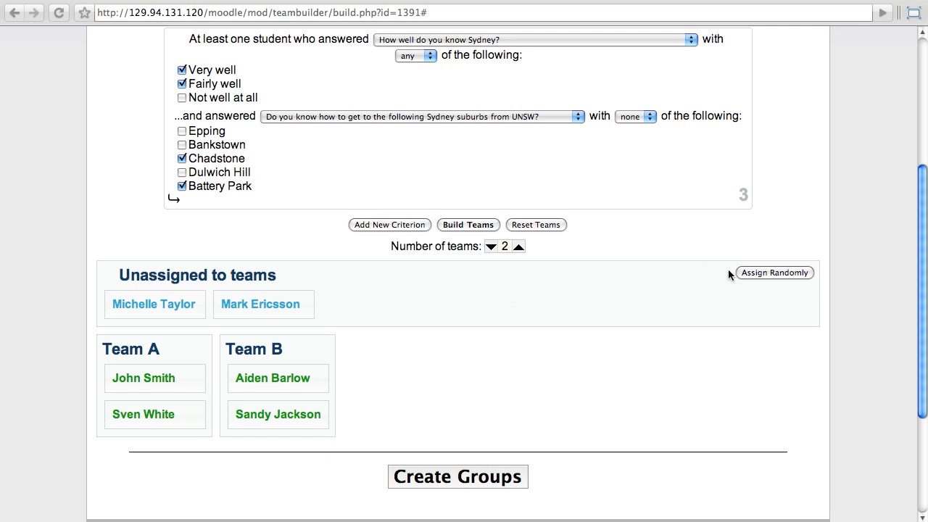
{"action": "mouse_move", "coordinate": [770, 278]}
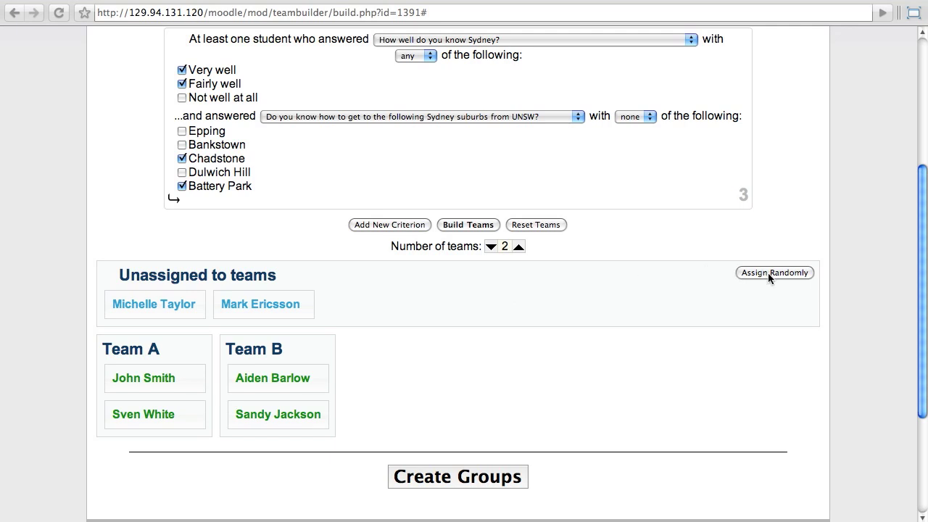
{"action": "left_click", "coordinate": [774, 272]}
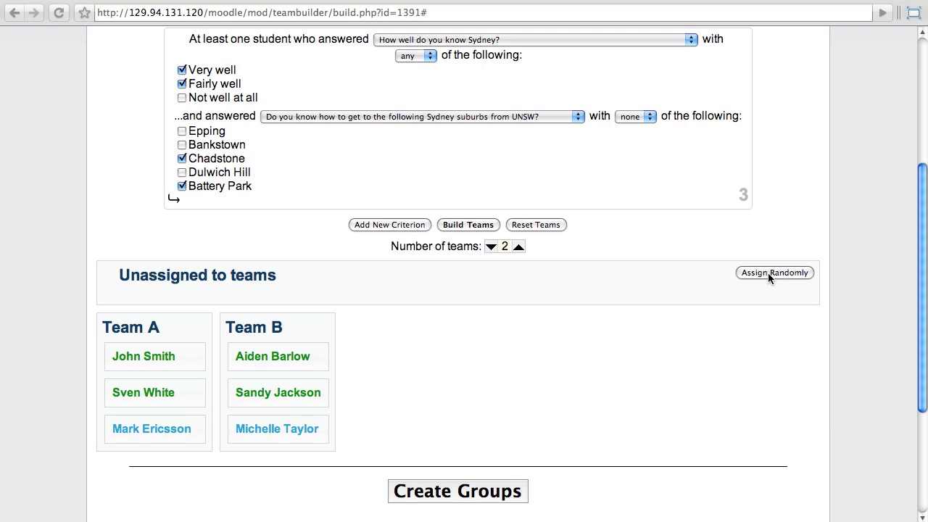
{"action": "scroll", "scroll_direction": "down", "scroll_amount": 3}
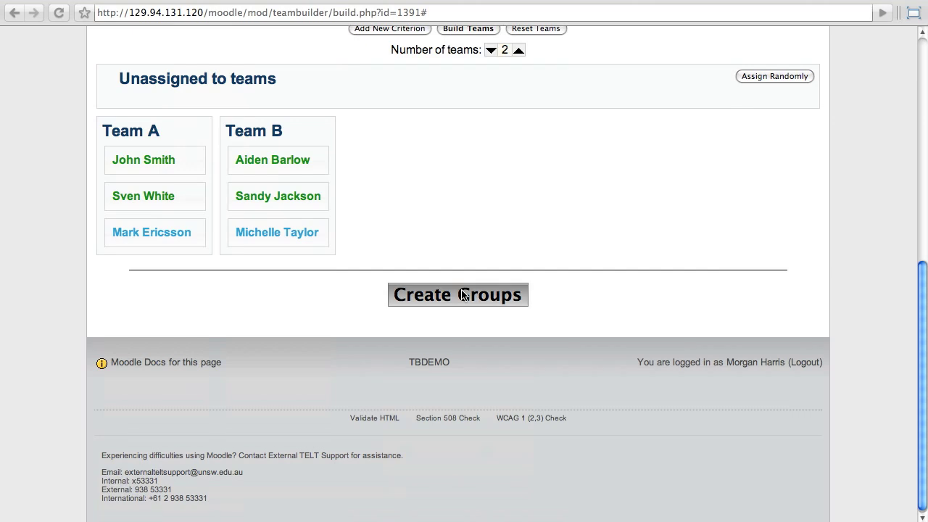
Create groups from the teams under grouping name 'Assignment 1' with the prefix kept.
{"action": "left_click", "coordinate": [458, 295]}
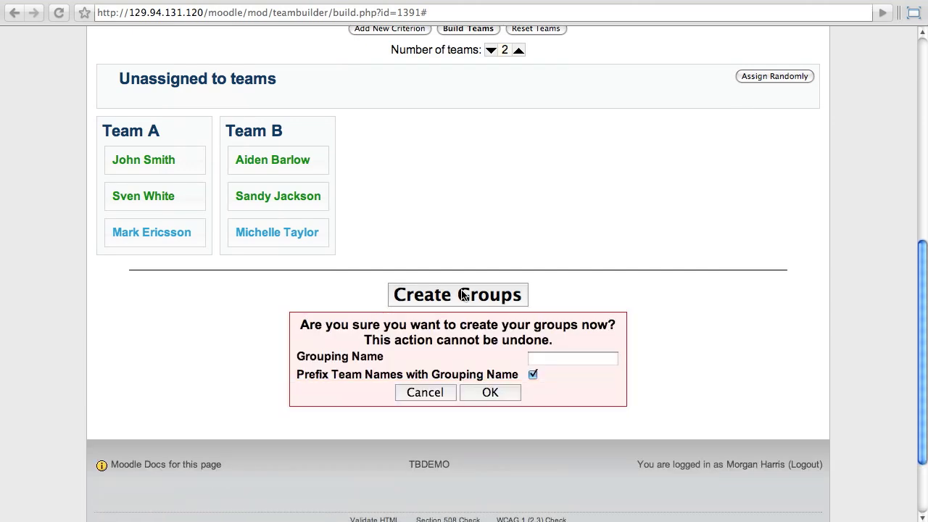
{"action": "left_click", "coordinate": [573, 358]}
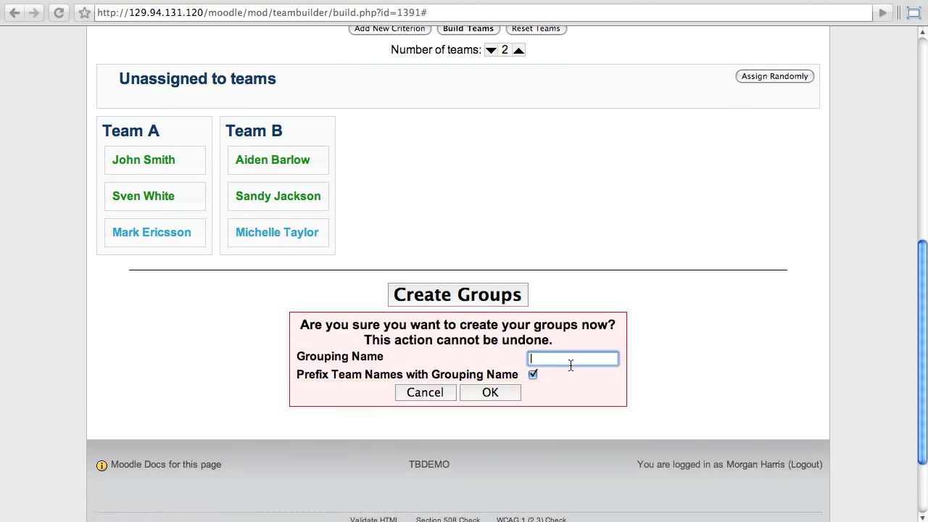
{"action": "type", "text": "Assignment"}
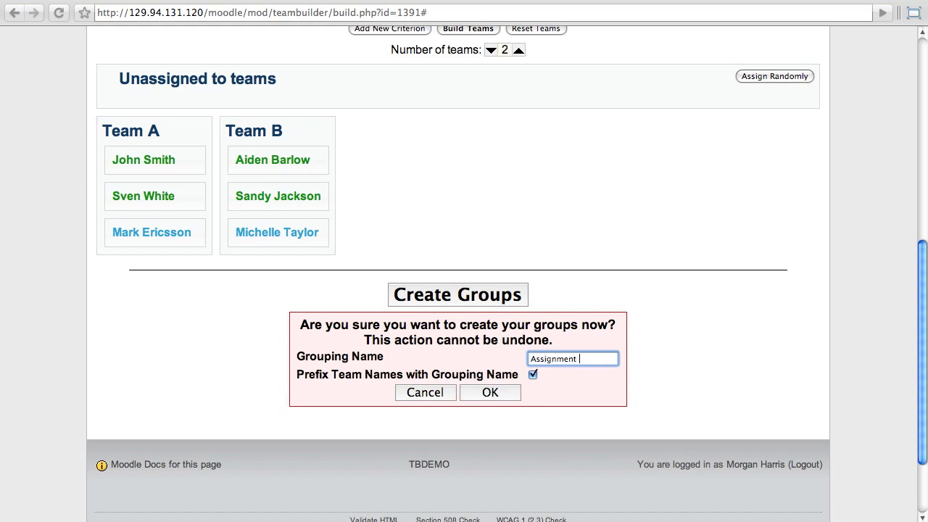
{"action": "type", "text": "1"}
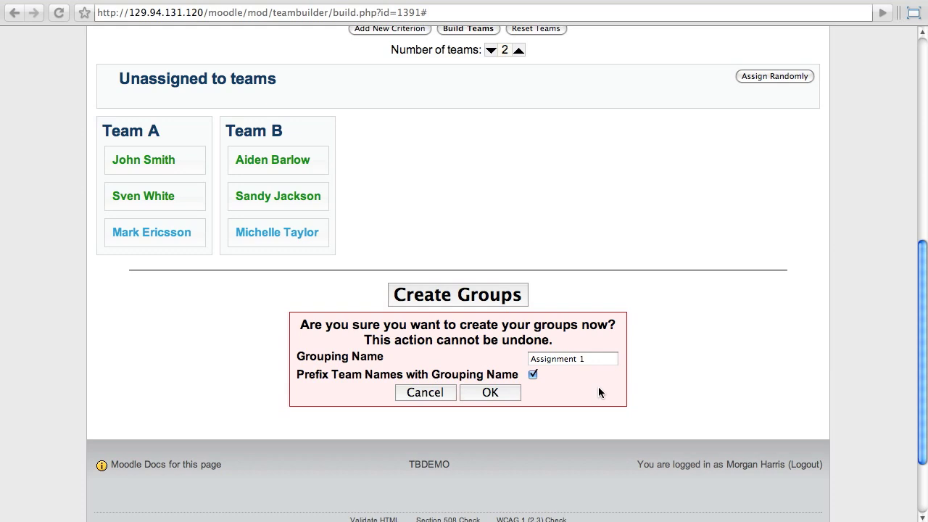
{"action": "mouse_move", "coordinate": [514, 391]}
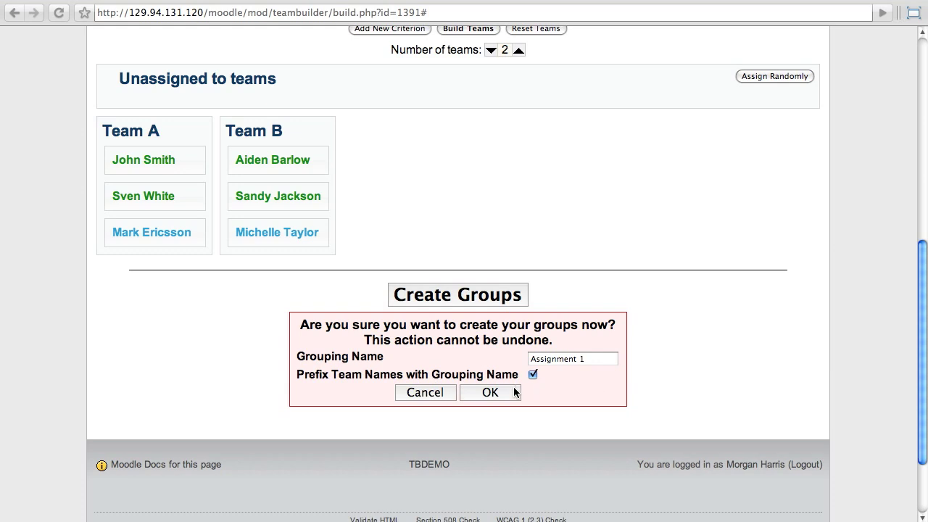
{"action": "left_click", "coordinate": [490, 392]}
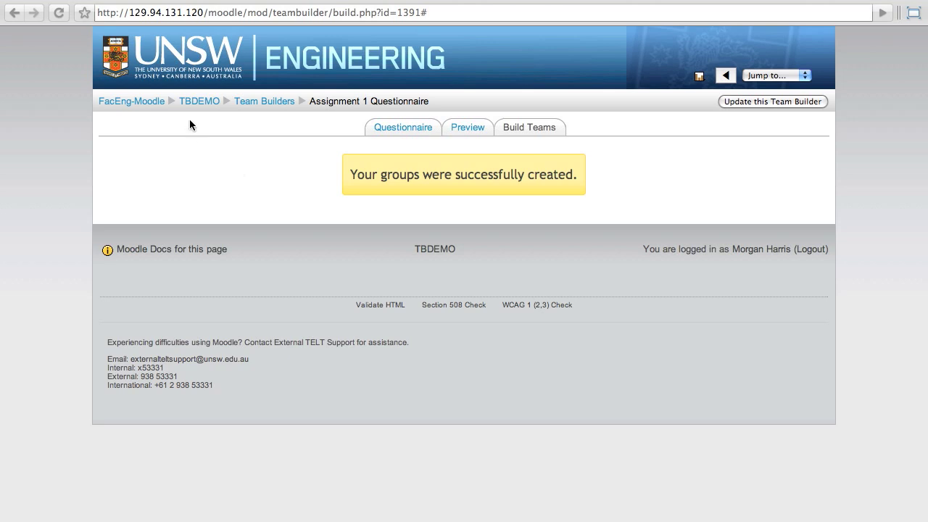
{"action": "mouse_move", "coordinate": [199, 102]}
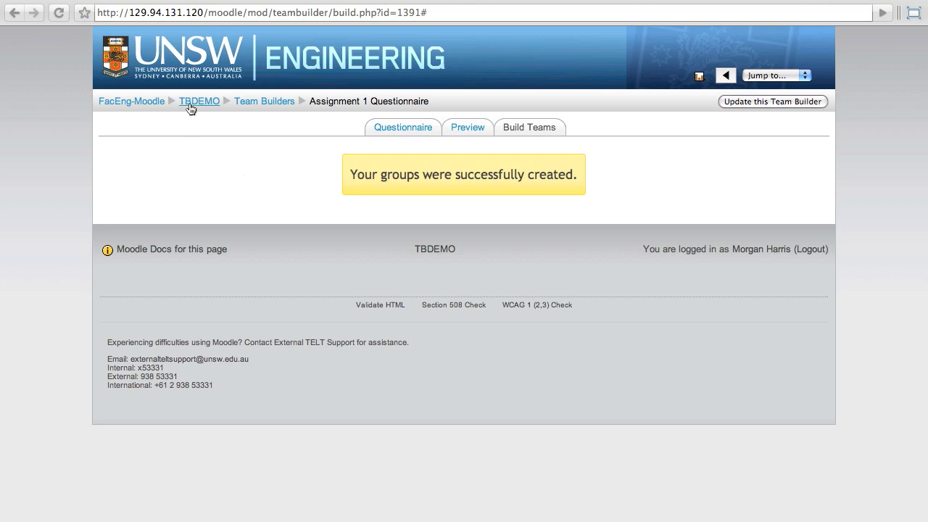
From the TBDEMO course, view Groups and Groupings to confirm Team A and Team B, then return.
{"action": "left_click", "coordinate": [198, 102]}
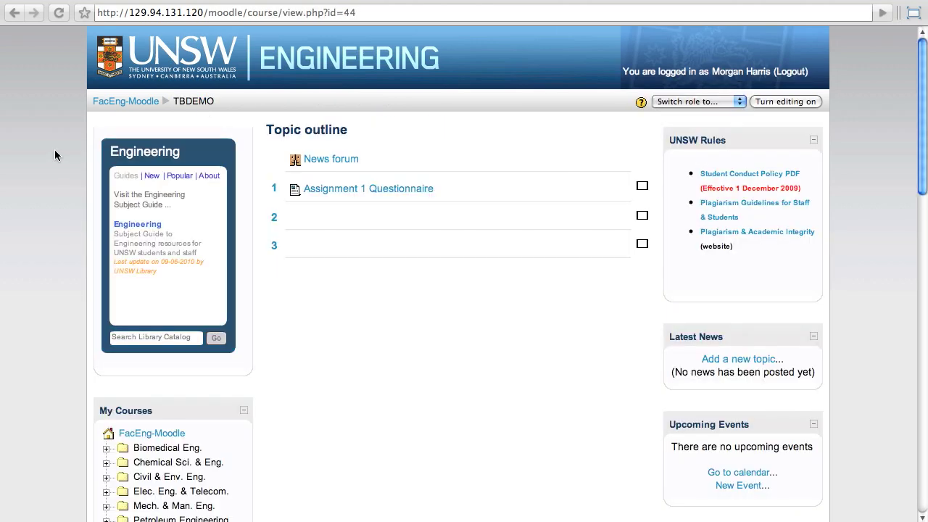
{"action": "scroll", "scroll_direction": "down", "scroll_amount": 3}
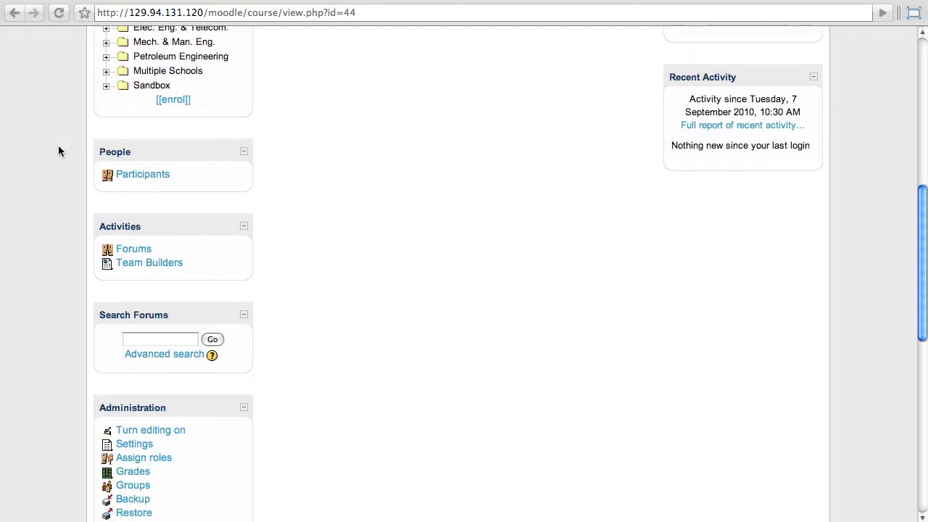
{"action": "scroll", "scroll_direction": "down", "scroll_amount": 3}
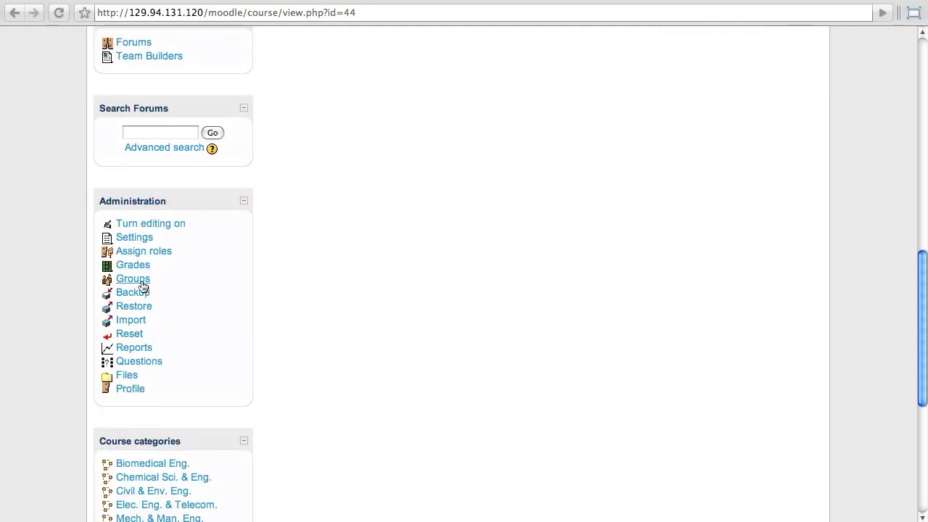
{"action": "left_click", "coordinate": [134, 278]}
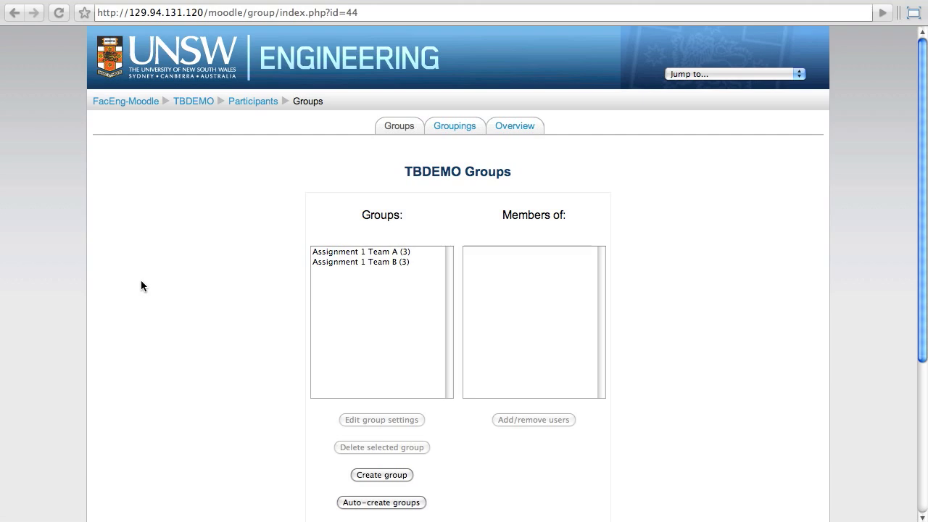
{"action": "mouse_move", "coordinate": [455, 124]}
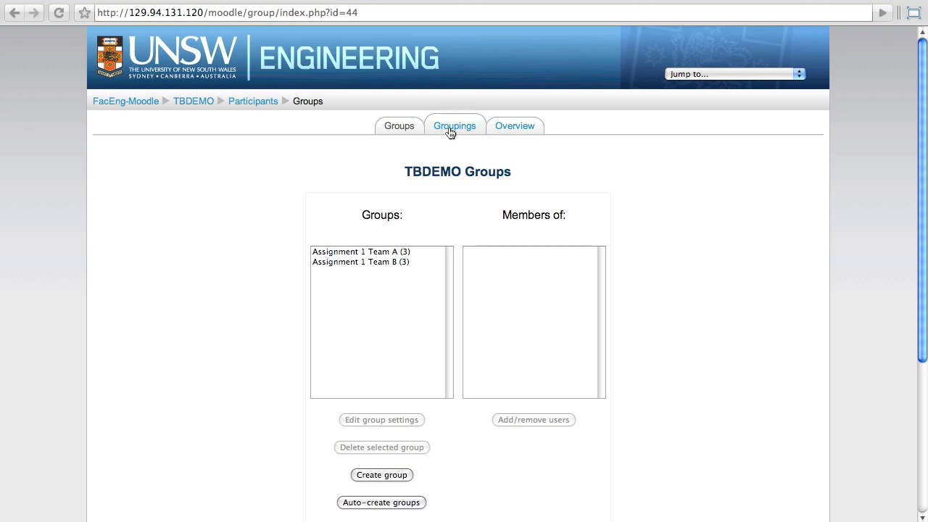
{"action": "left_click", "coordinate": [455, 125]}
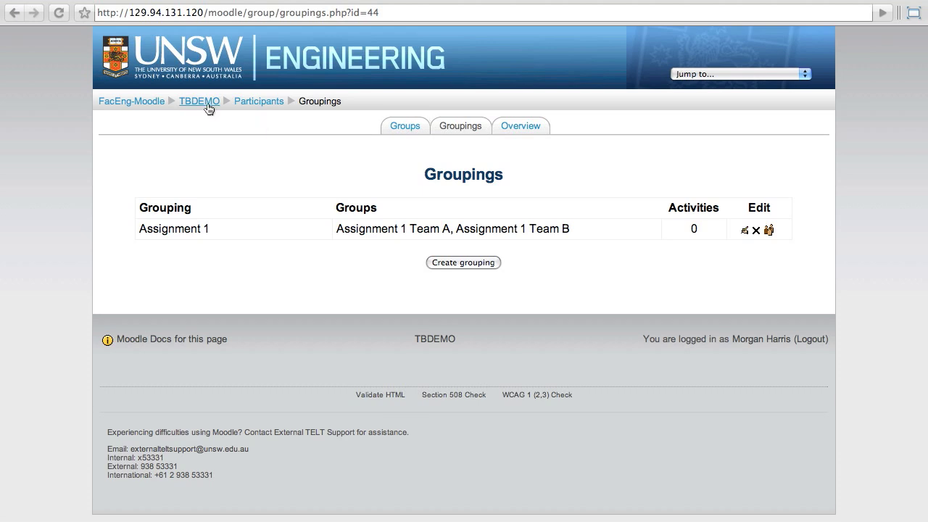
{"action": "left_click", "coordinate": [199, 101]}
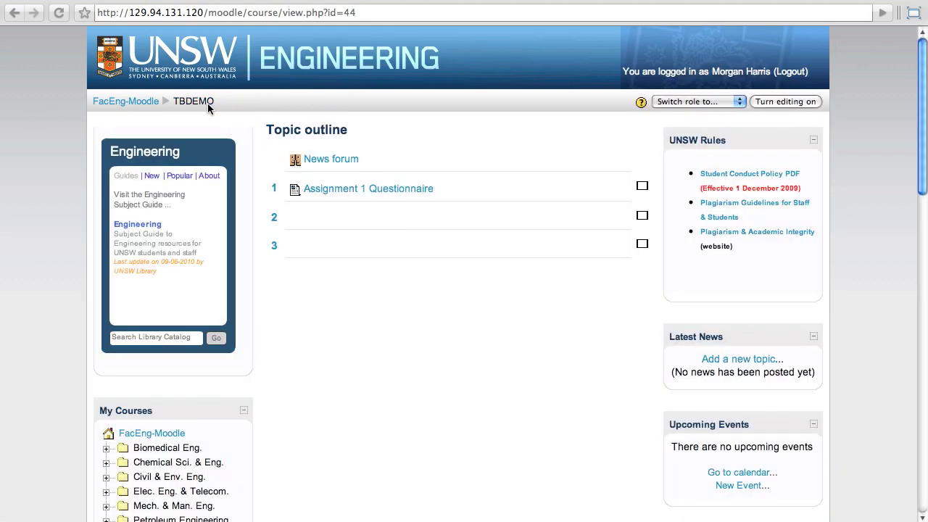